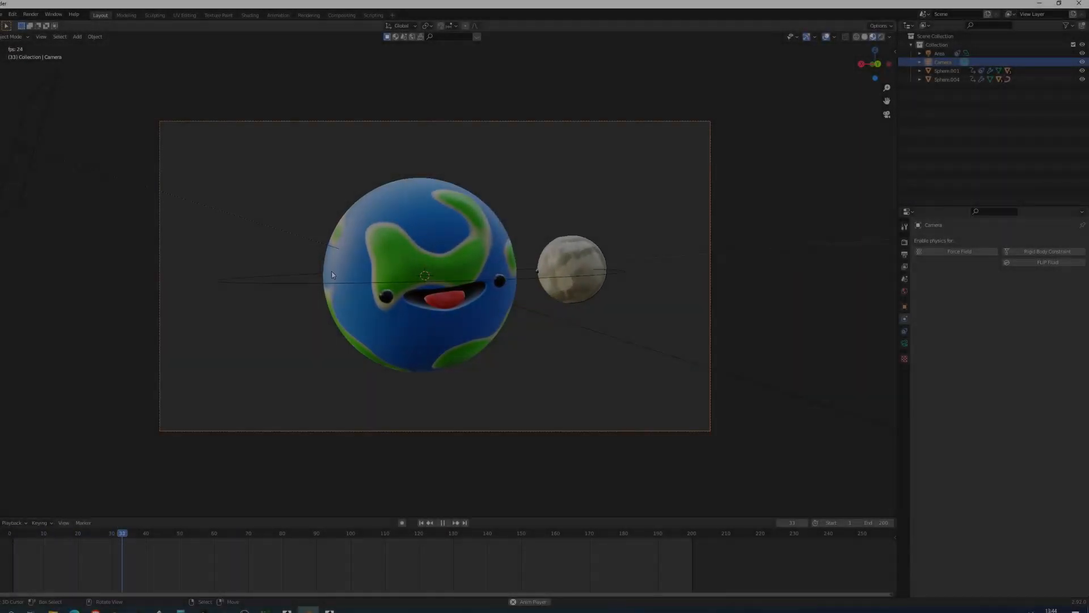
Play the planet and moon animation, then stop it and rewind to frame 1.
{"action": "left_click", "coordinate": [443, 523]}
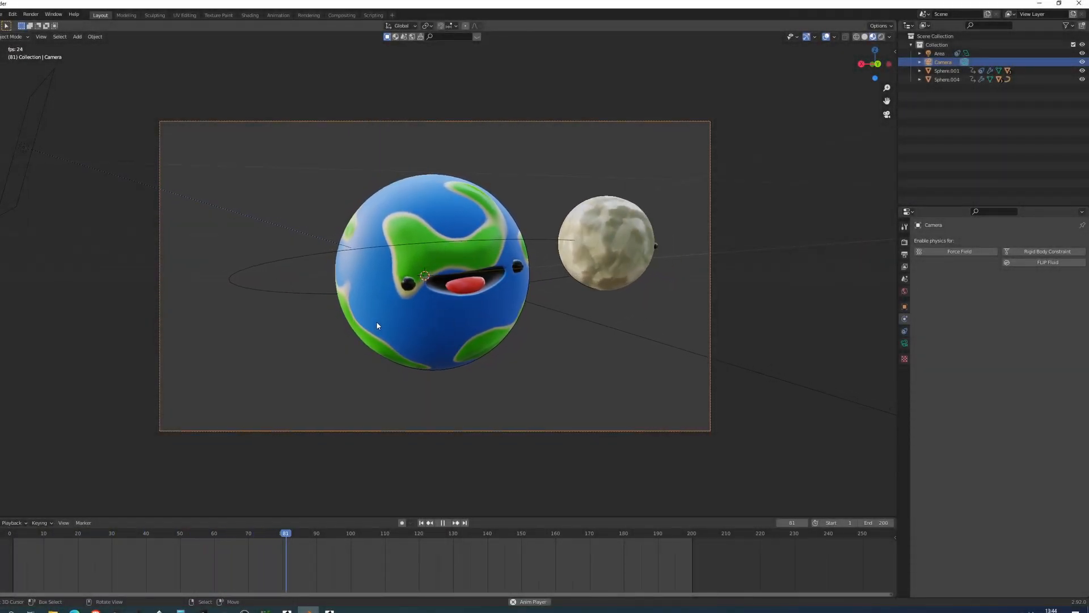
{"action": "left_click", "coordinate": [449, 532]}
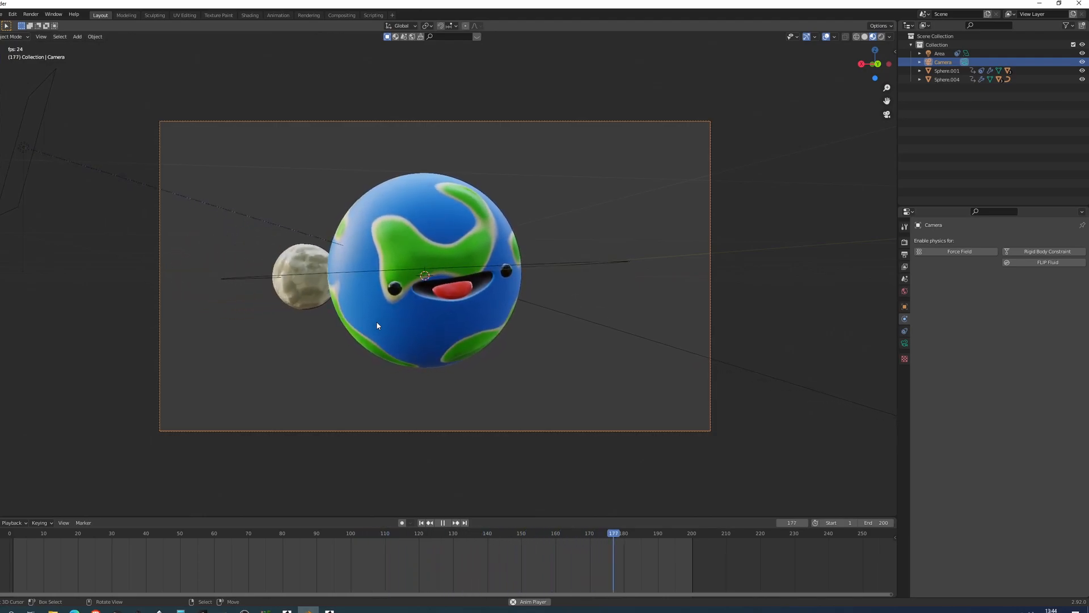
{"action": "left_click", "coordinate": [443, 522]}
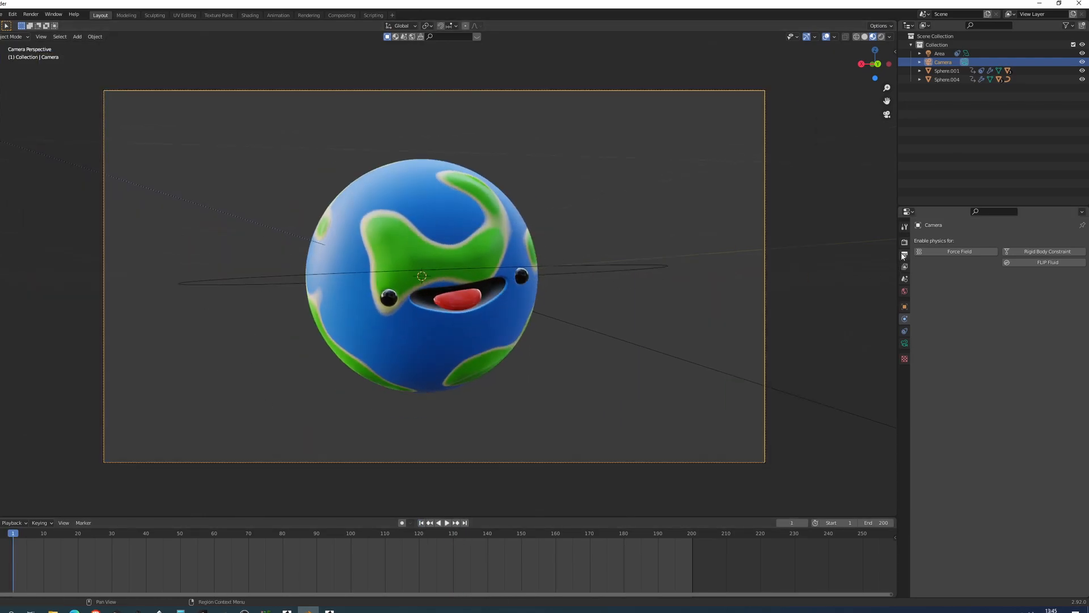
Change the frame rate from 24 to 30 fps in the output Dimensions panel.
{"action": "left_click", "coordinate": [904, 266]}
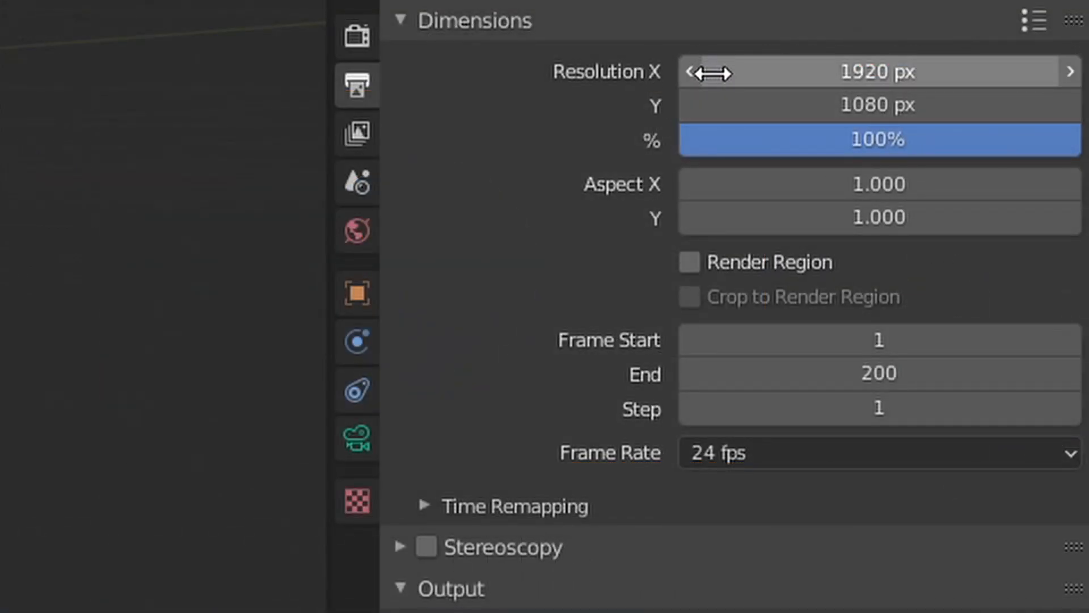
{"action": "mouse_move", "coordinate": [875, 72]}
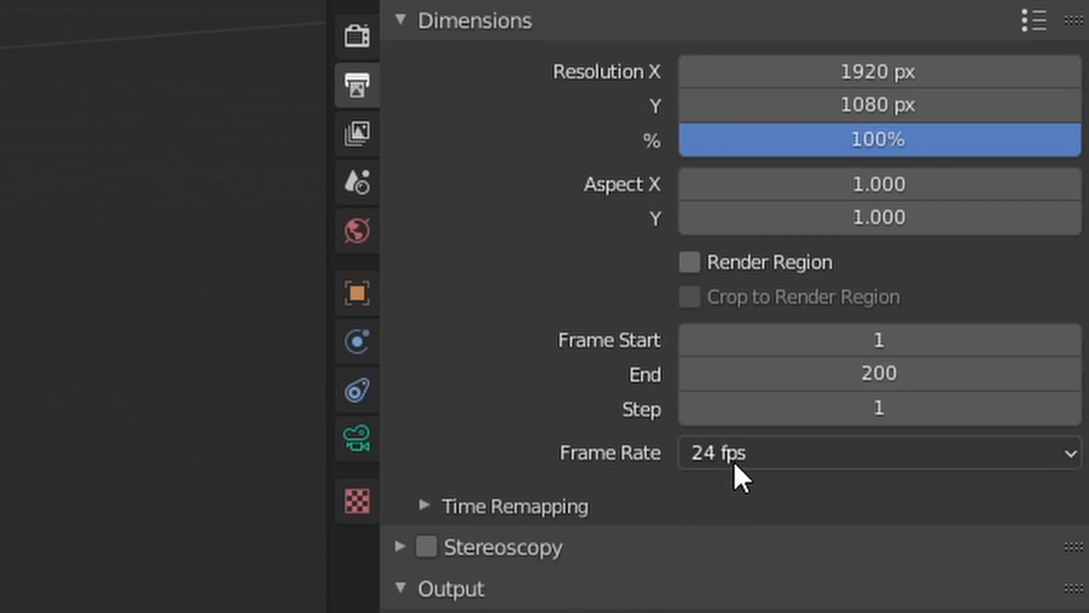
{"action": "left_click", "coordinate": [875, 452]}
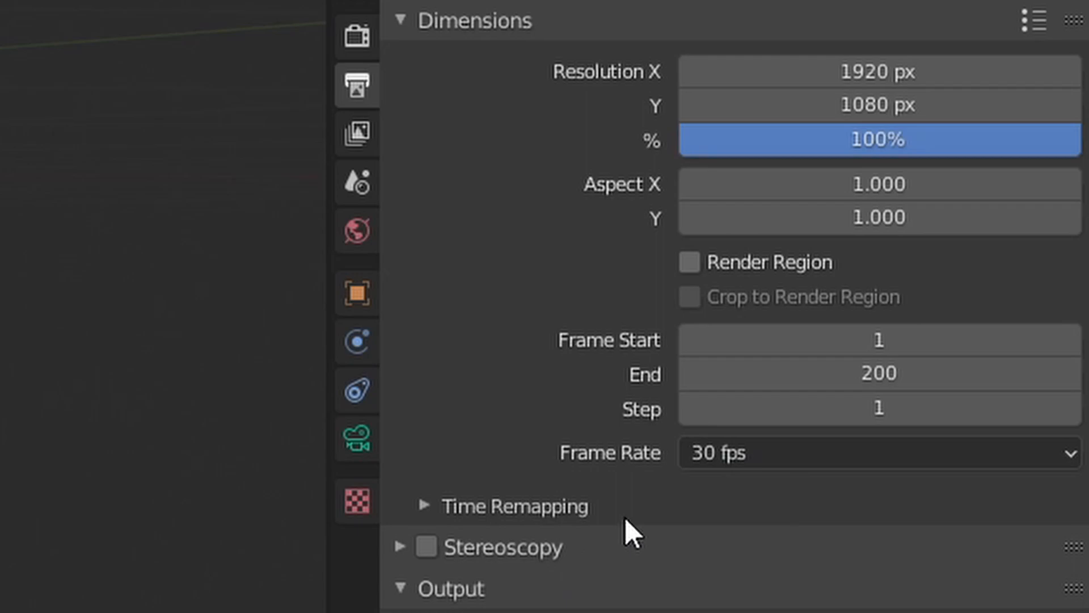
{"action": "mouse_move", "coordinate": [650, 569]}
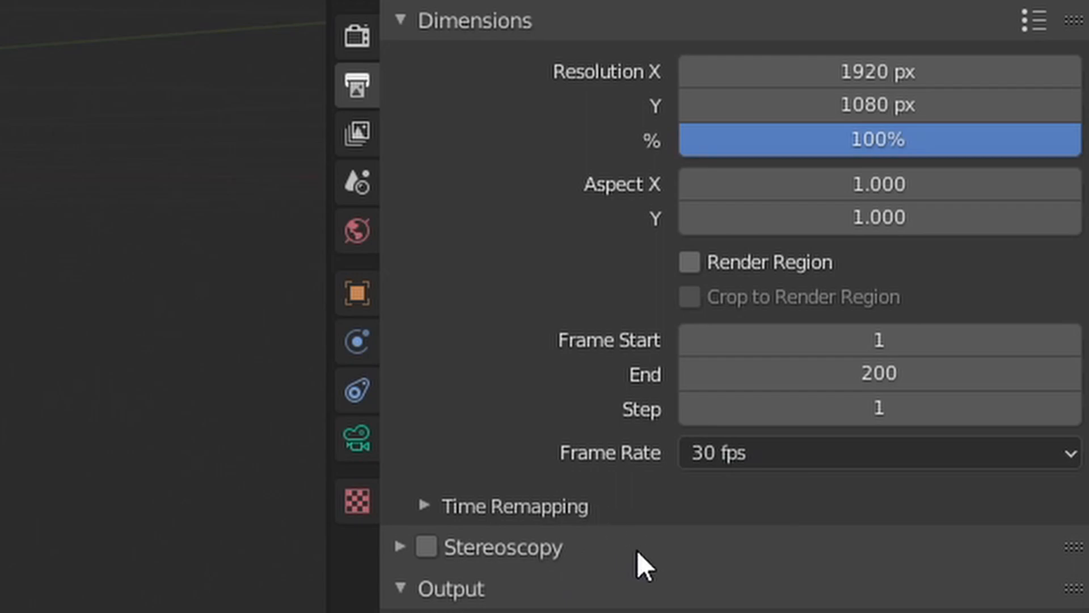
{"action": "mouse_move", "coordinate": [451, 600]}
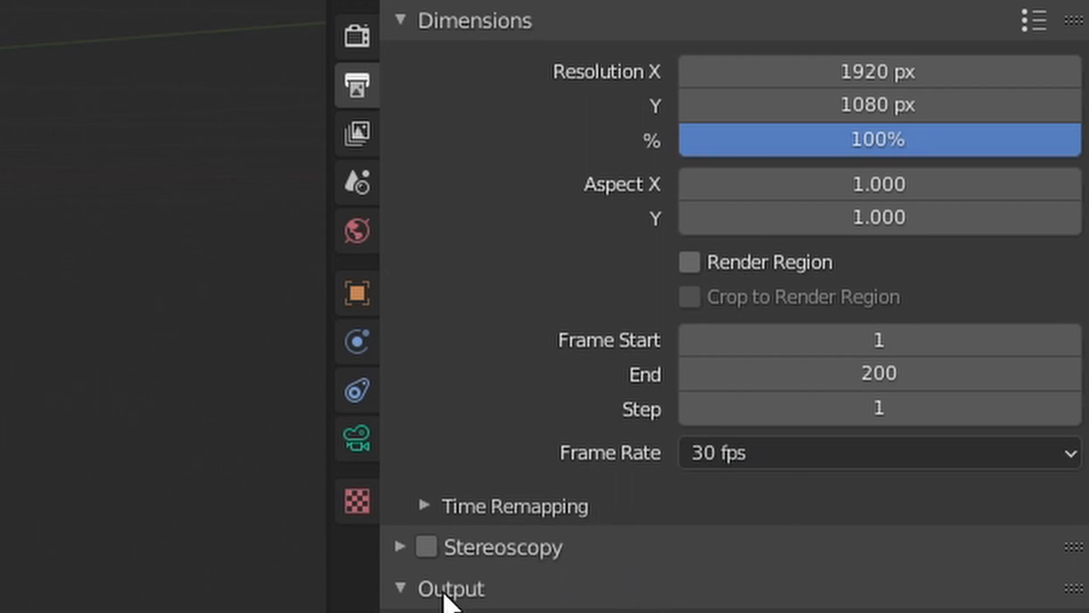
Open the output File Format list and keep PNG with RGBA colour.
{"action": "left_click", "coordinate": [875, 271]}
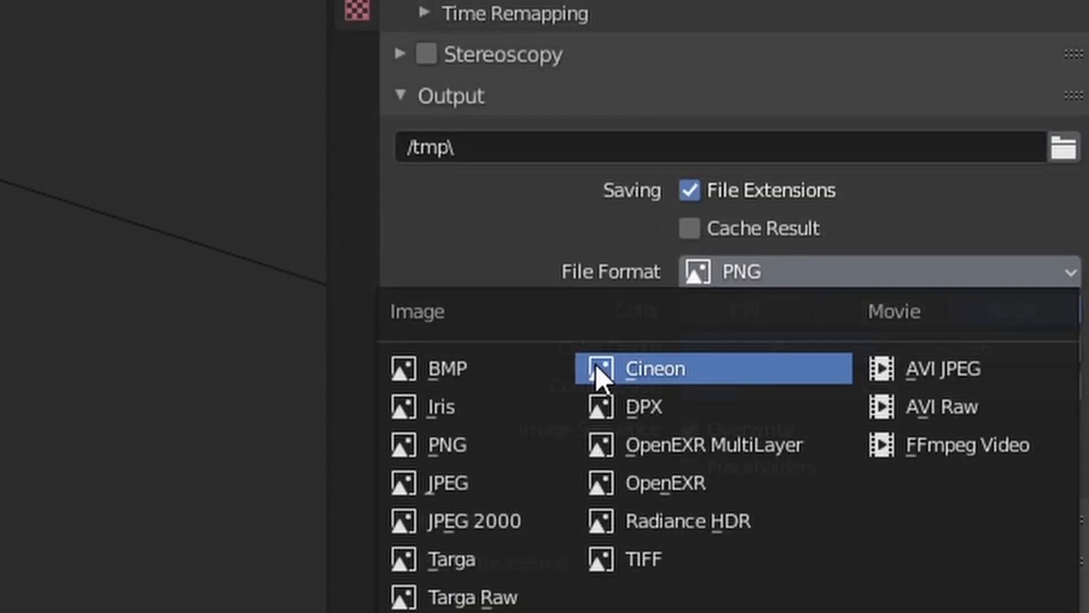
{"action": "mouse_move", "coordinate": [941, 369]}
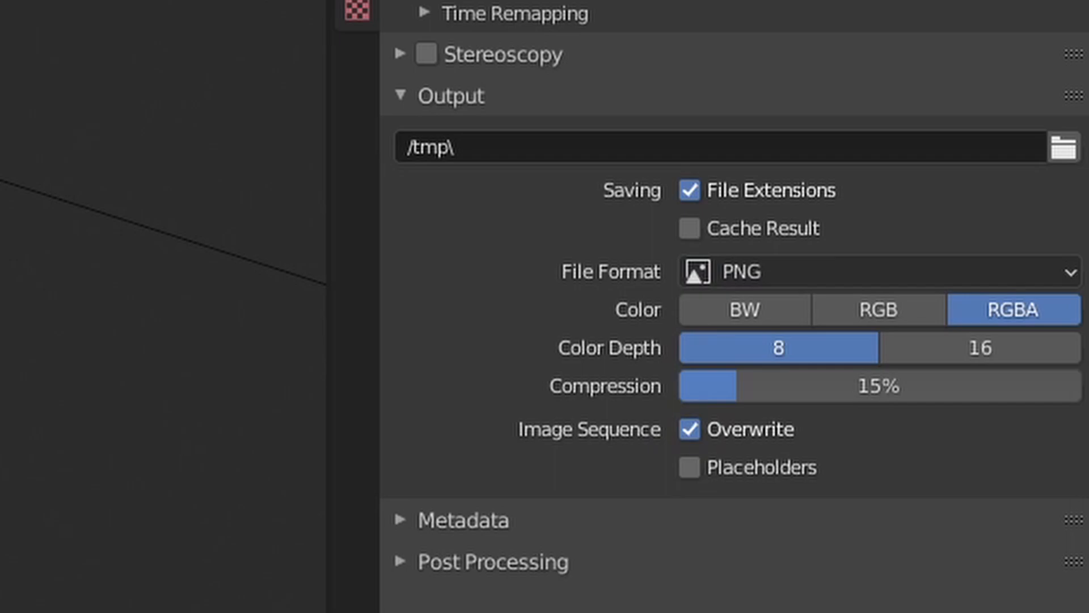
Scroll the properties to reveal the PNG colour, depth and compression options.
{"action": "scroll", "scroll_direction": "down", "scroll_amount": 3}
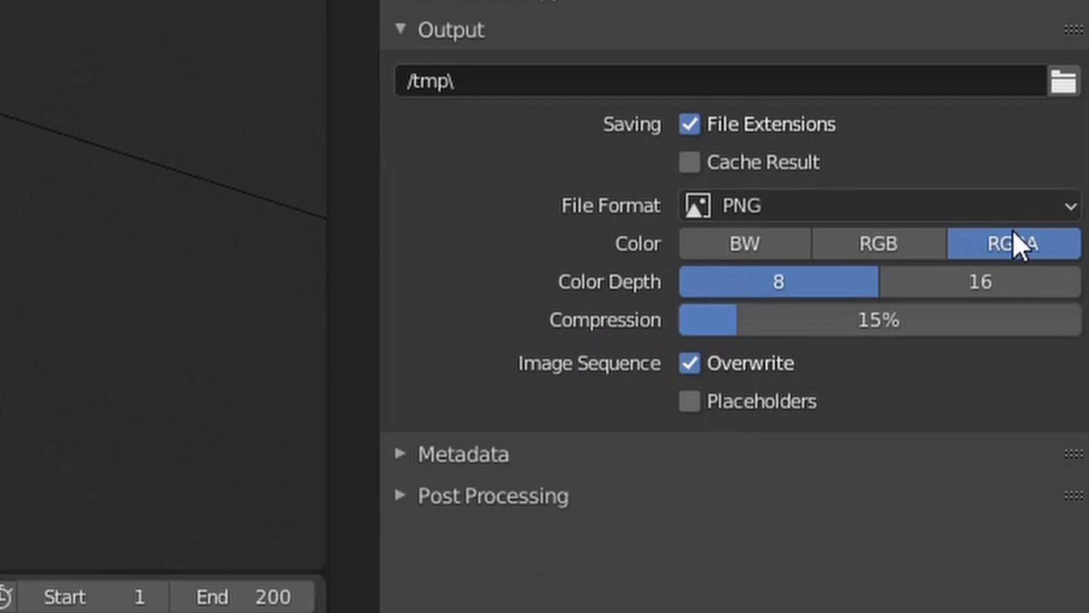
{"action": "mouse_move", "coordinate": [1013, 244]}
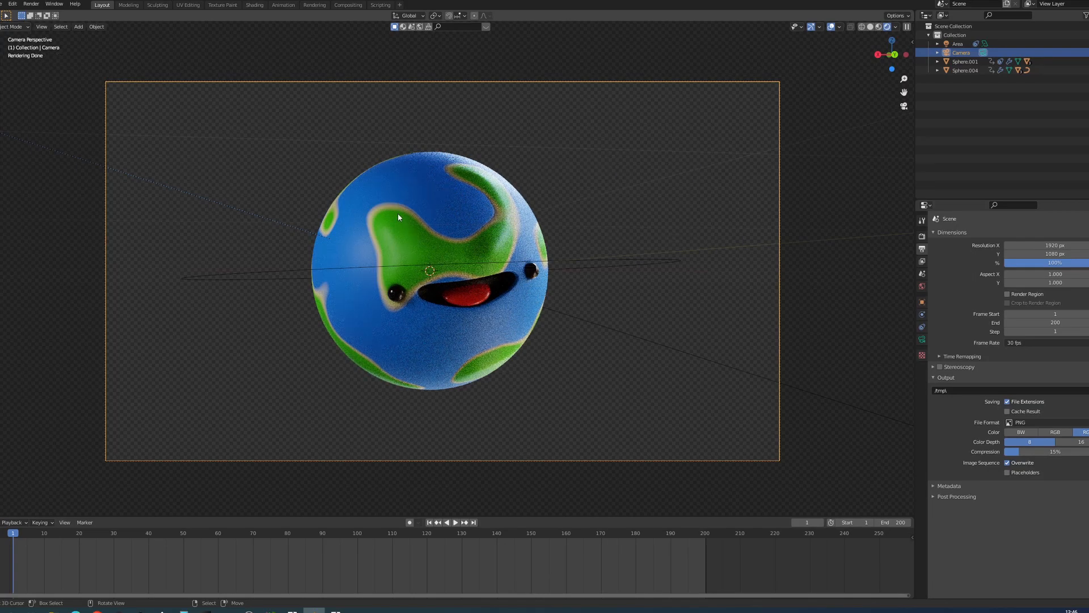
{"action": "mouse_move", "coordinate": [563, 149]}
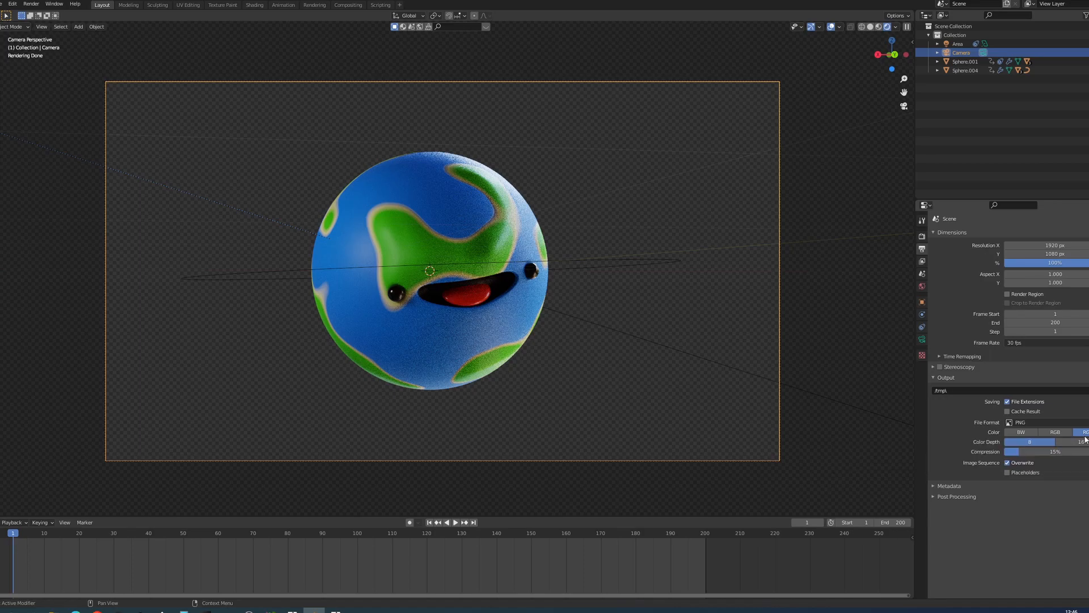
Keep RGBA, switch colour depth to 16-bit and drag compression to 0%.
{"action": "left_click", "coordinate": [1054, 431]}
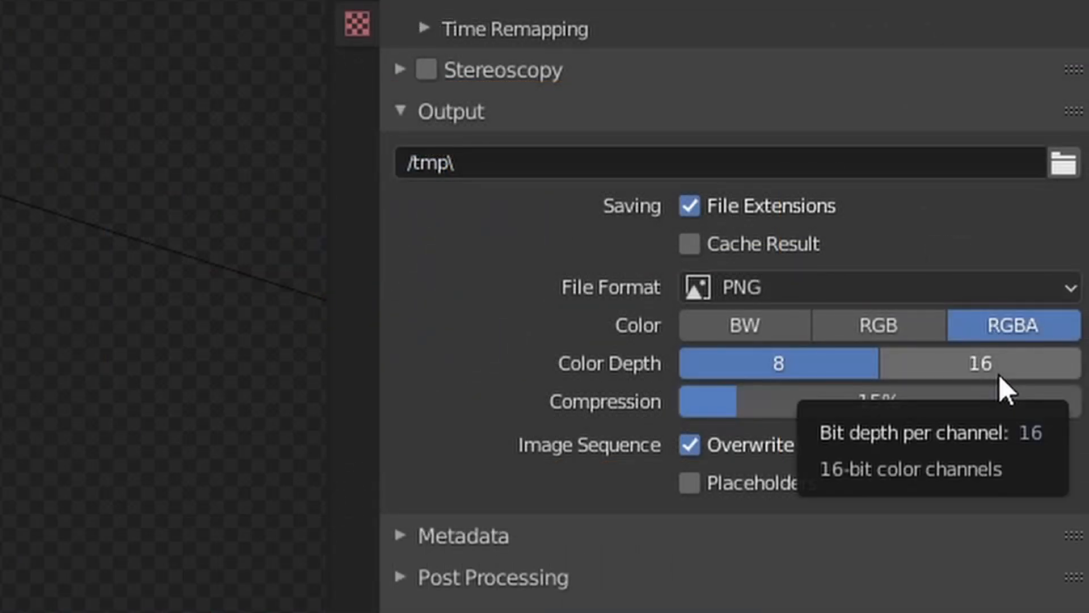
{"action": "left_click", "coordinate": [979, 362]}
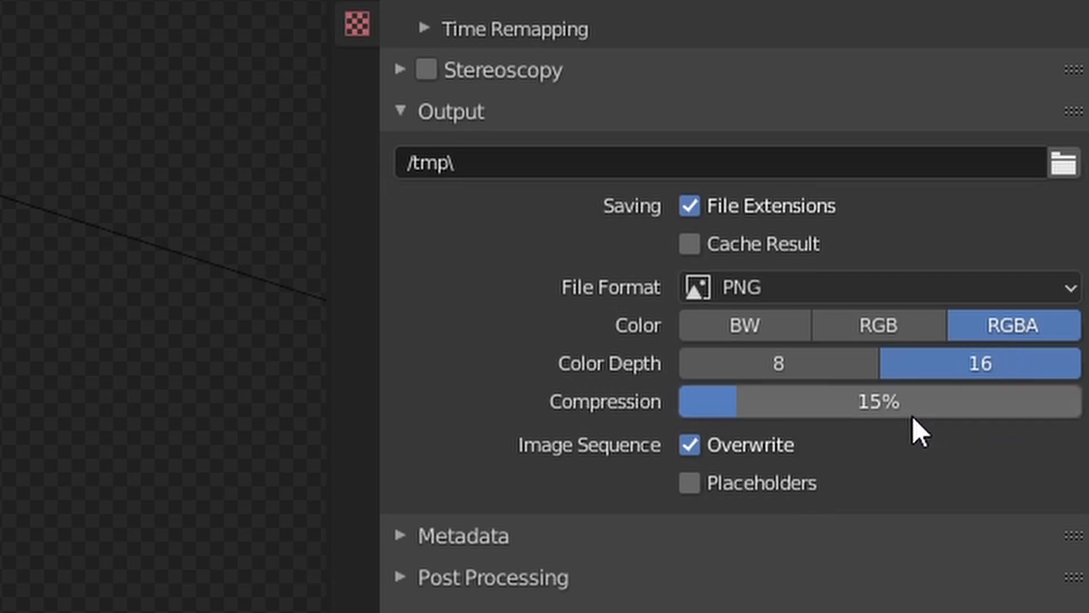
{"action": "left_click_drag", "start_coordinate": [917, 401], "coordinate": [677, 401]}
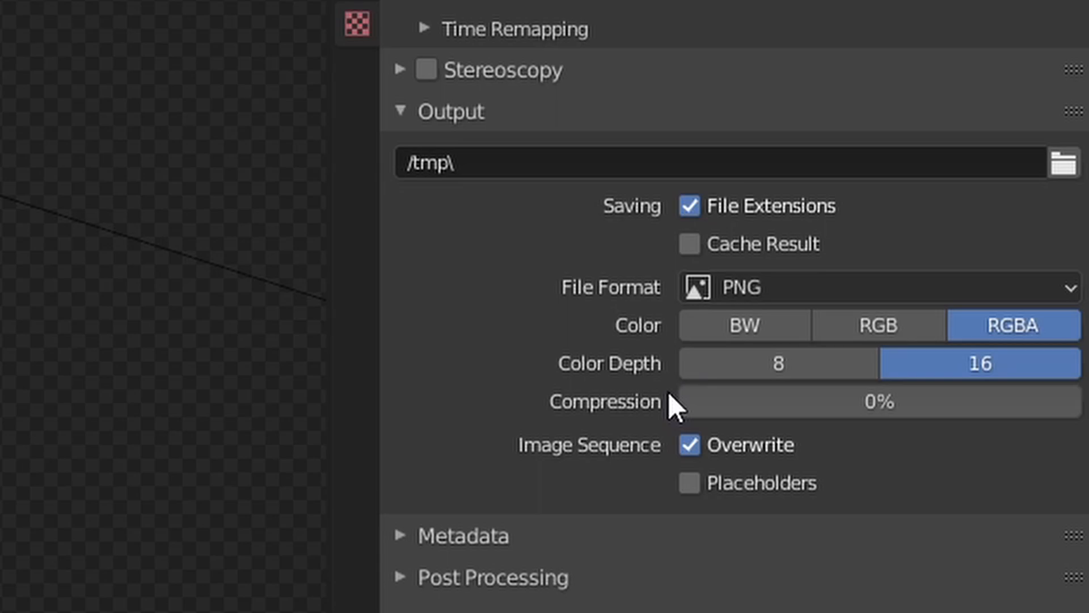
{"action": "mouse_move", "coordinate": [392, 369]}
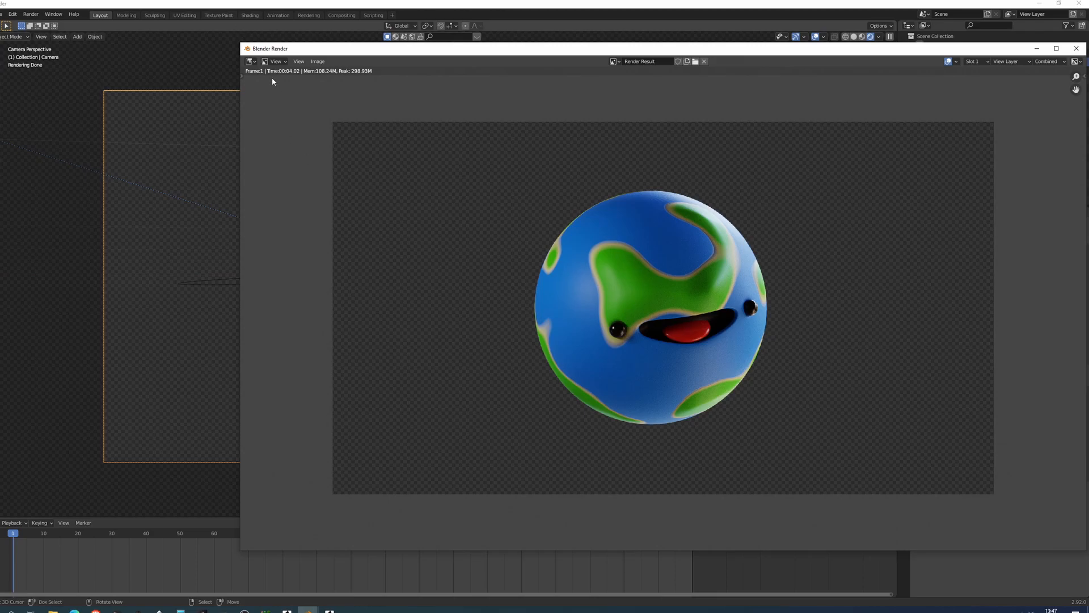
{"action": "mouse_move", "coordinate": [656, 219]}
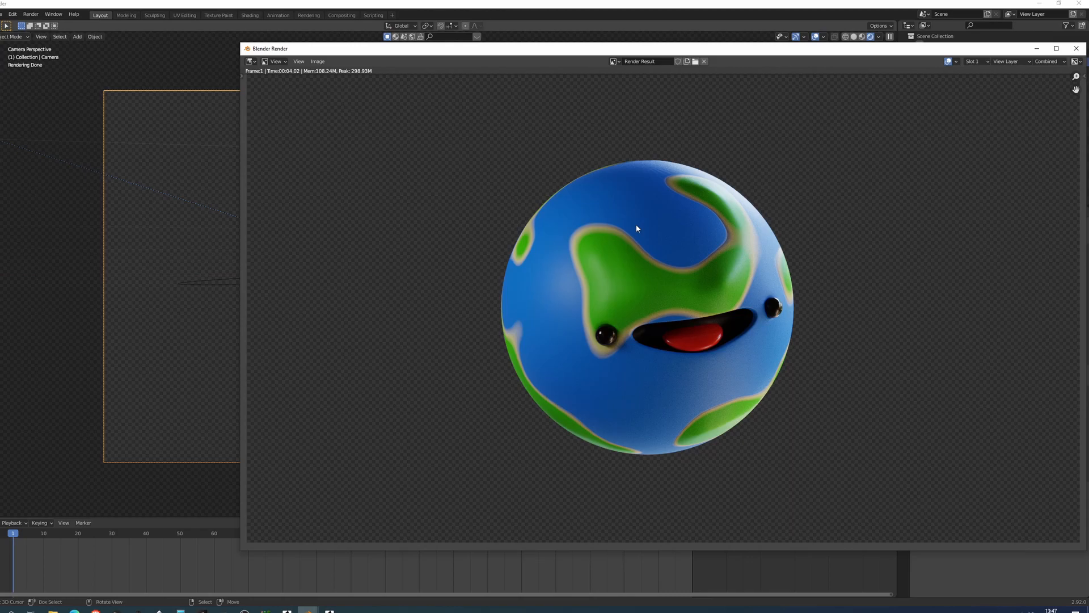
{"action": "mouse_move", "coordinate": [604, 194]}
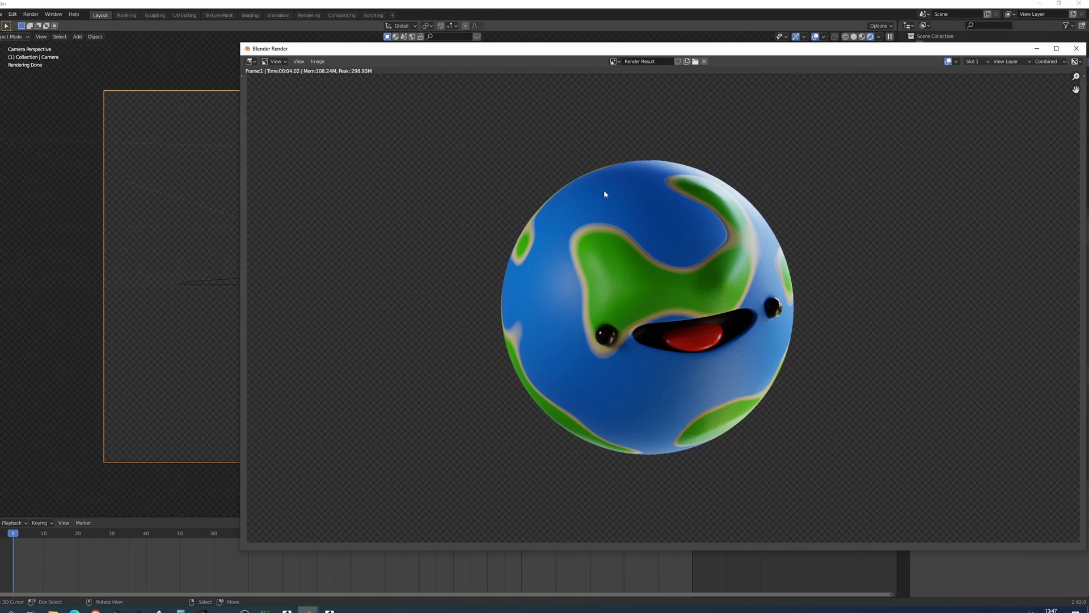
{"action": "mouse_move", "coordinate": [998, 89]}
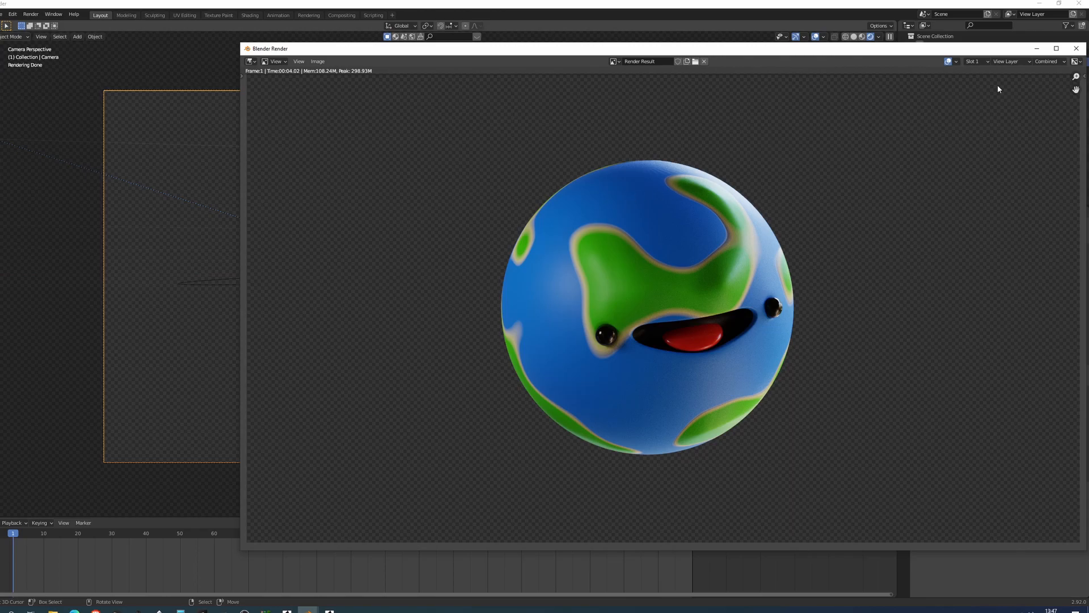
Close the Blender Render window showing the transparent-background test still.
{"action": "left_click", "coordinate": [1076, 48]}
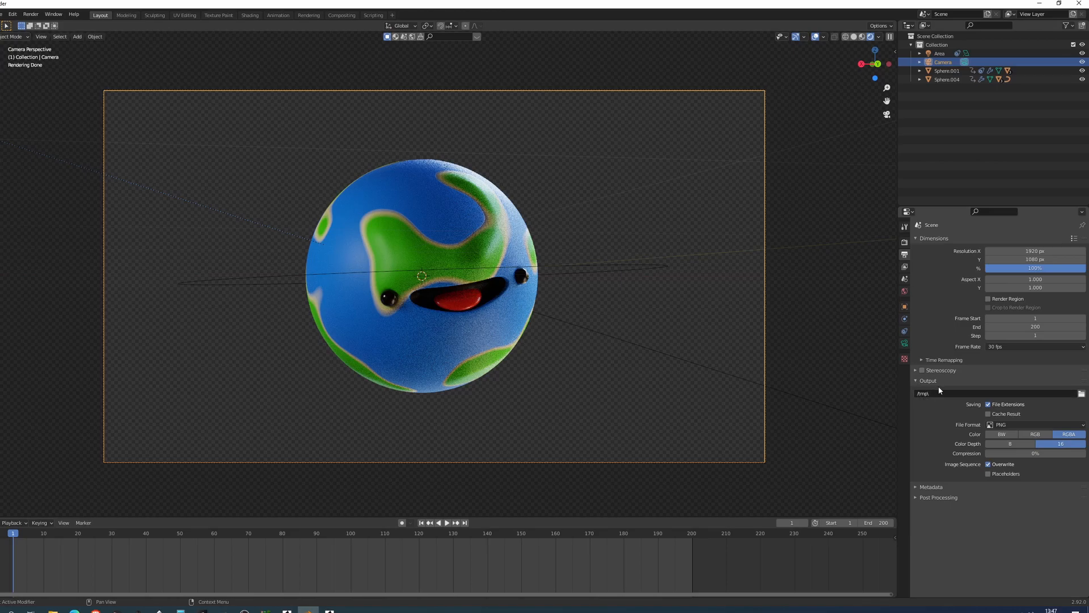
{"action": "mouse_move", "coordinate": [924, 393]}
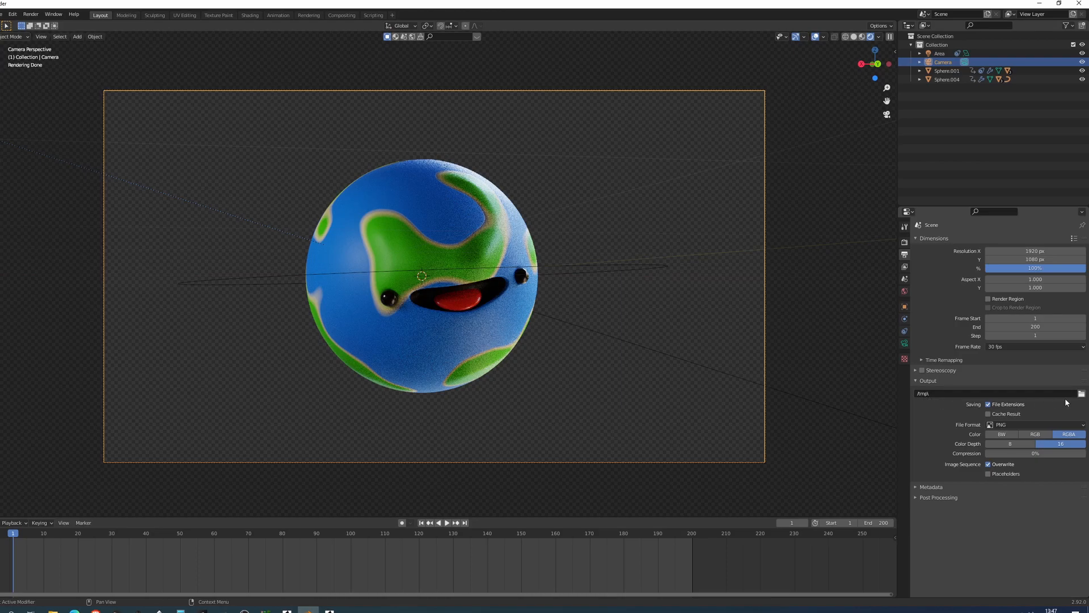
{"action": "mouse_move", "coordinate": [1081, 394]}
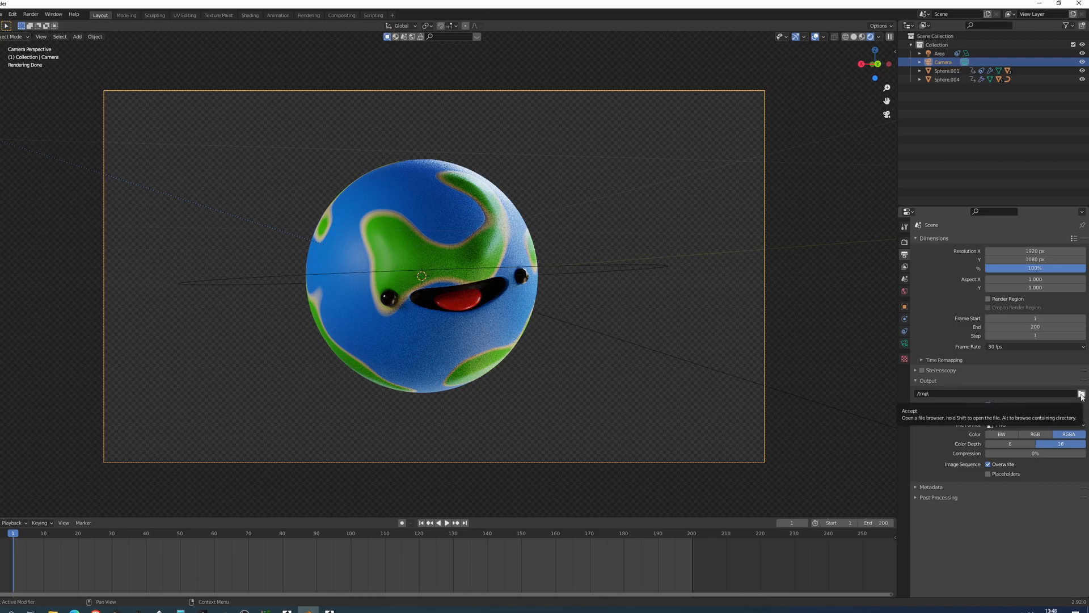
Point the render output to D:\Personal Projects\planet with file name 'planet'.
{"action": "left_click", "coordinate": [1080, 393]}
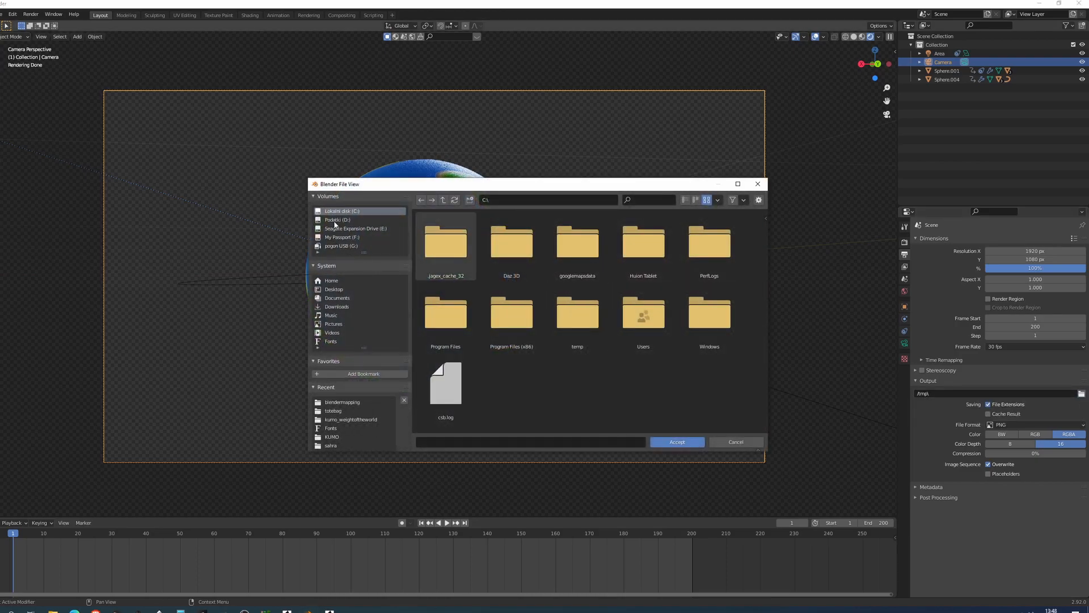
{"action": "mouse_move", "coordinate": [340, 236]}
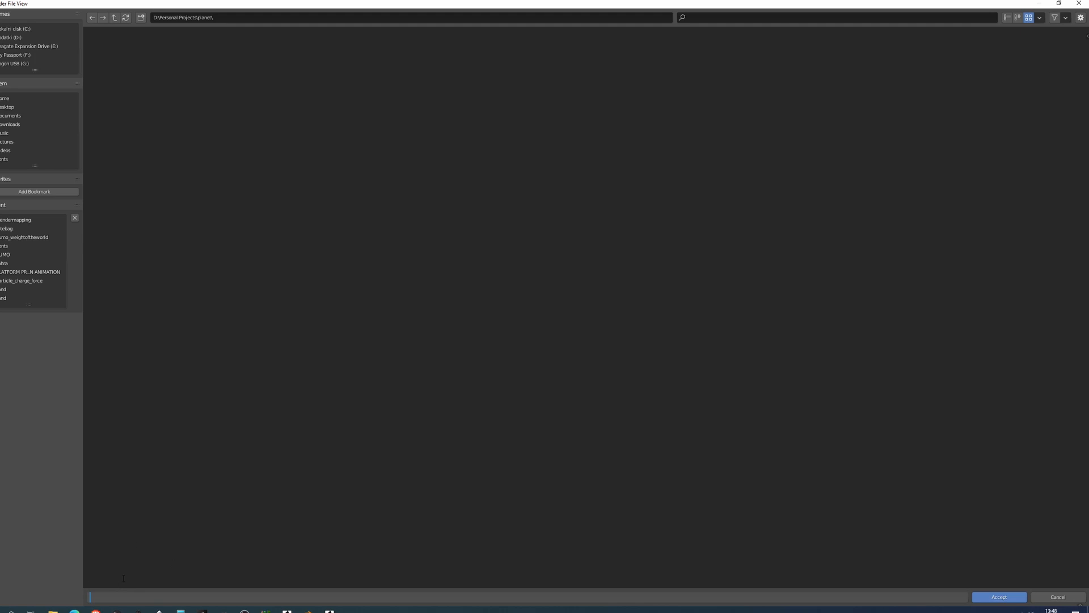
{"action": "type", "text": "planet"}
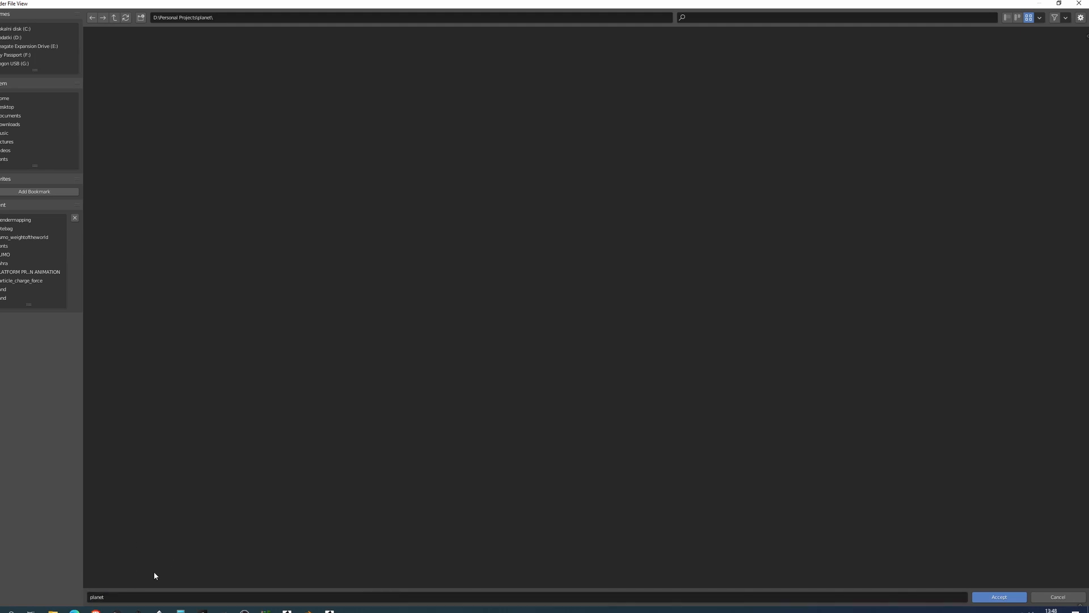
{"action": "left_click", "coordinate": [998, 596]}
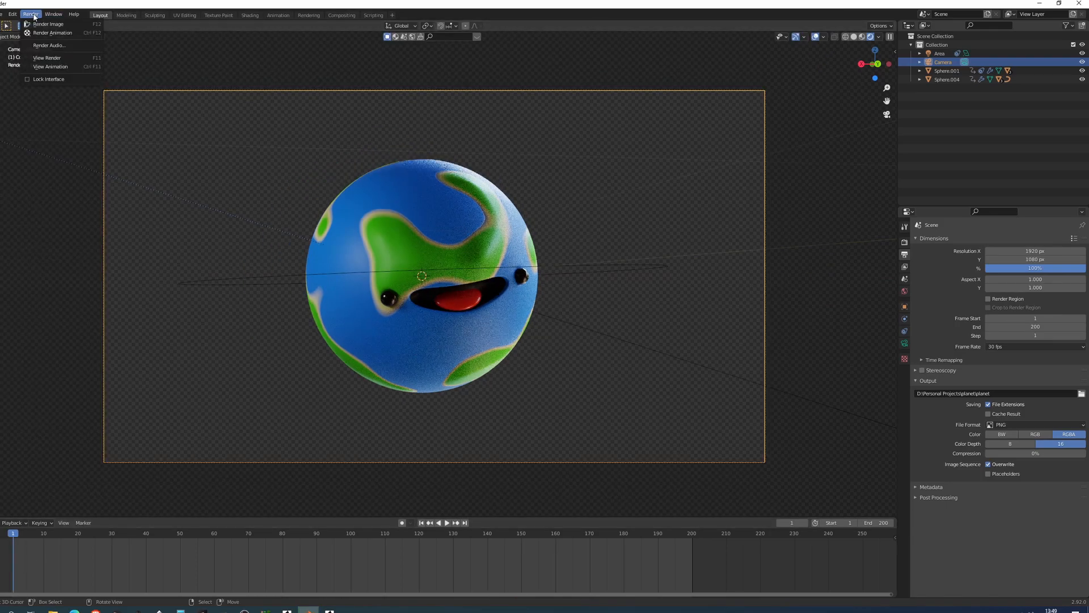
{"action": "mouse_move", "coordinate": [48, 25]}
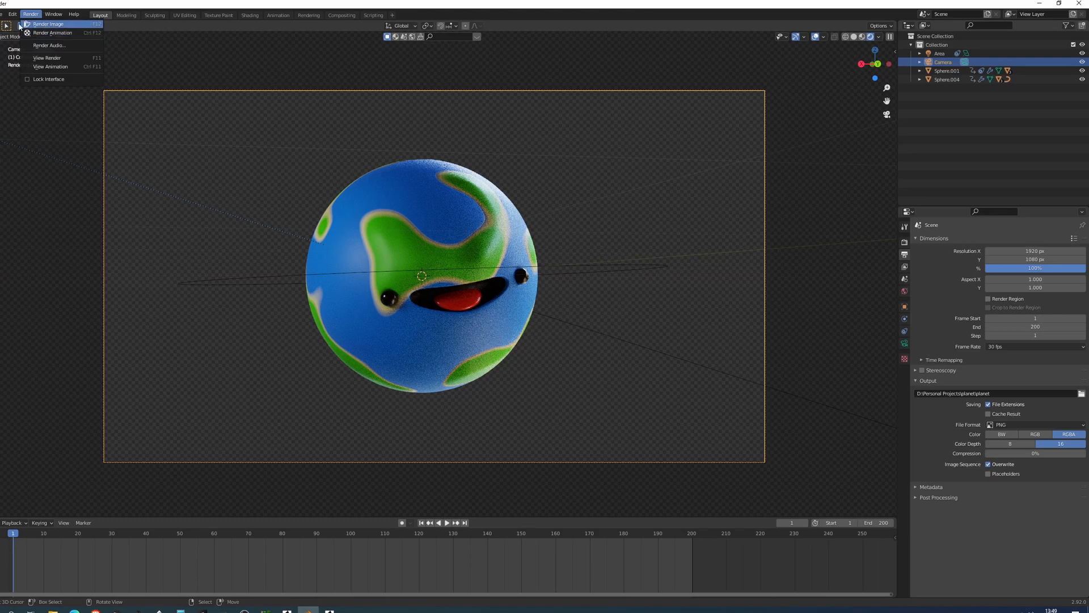
{"action": "left_click", "coordinate": [47, 24]}
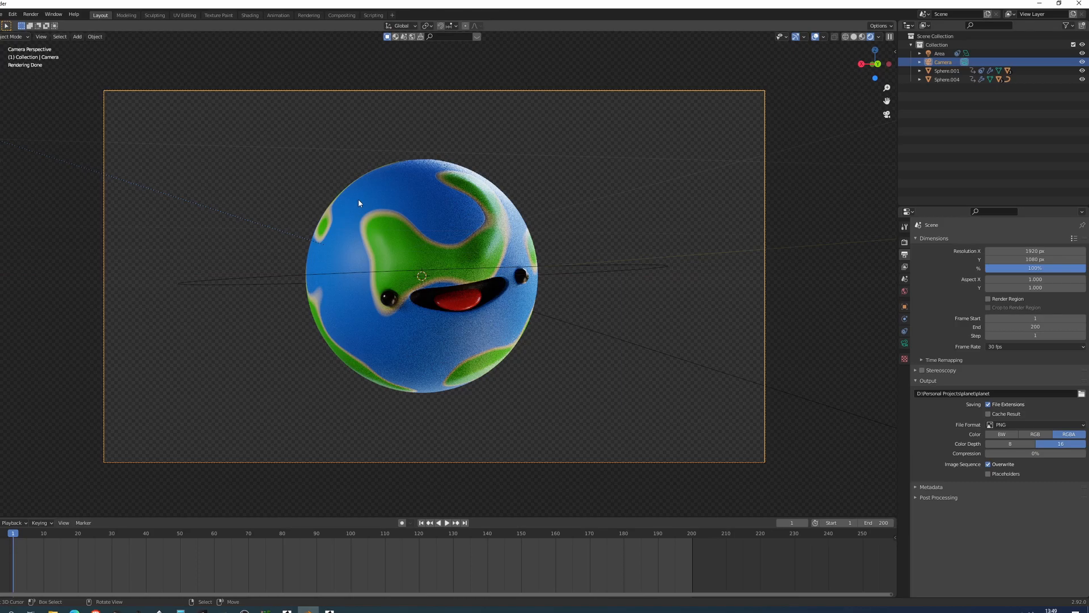
{"action": "mouse_move", "coordinate": [356, 229]}
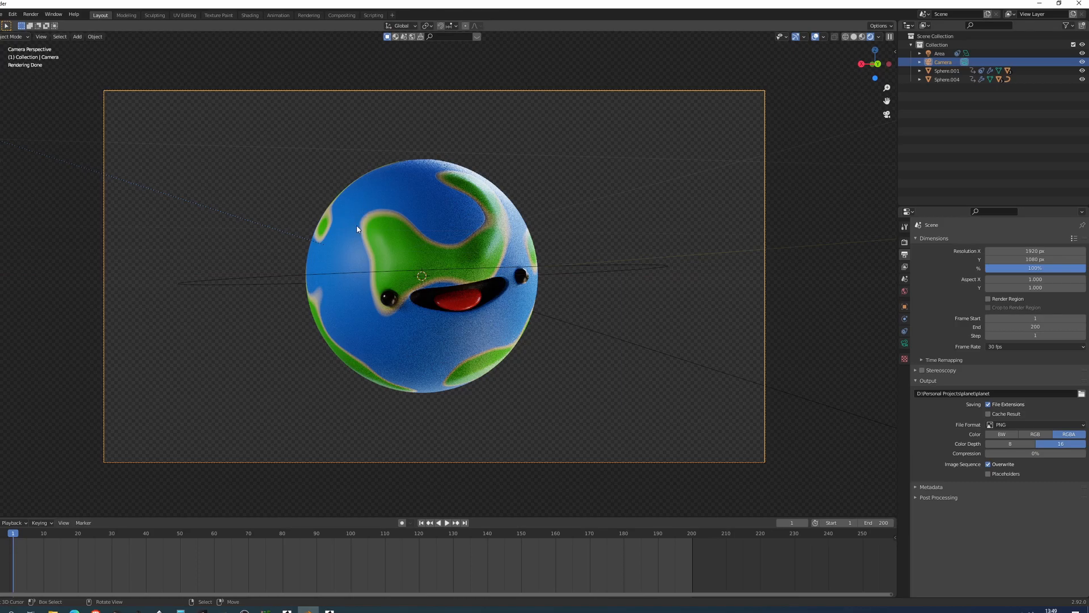
{"action": "mouse_move", "coordinate": [430, 271]}
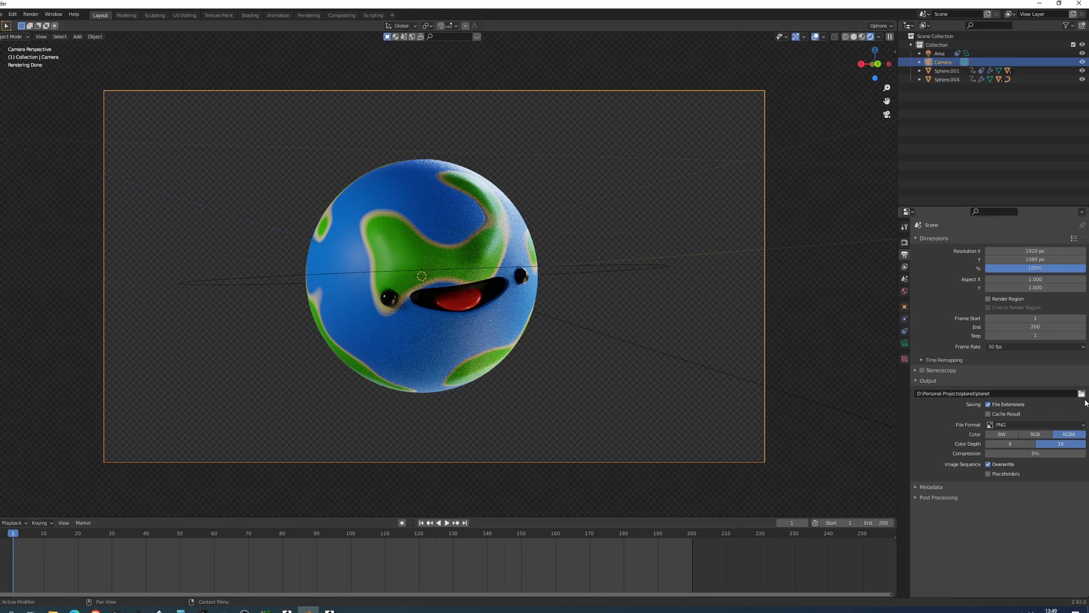
{"action": "left_click", "coordinate": [1082, 394]}
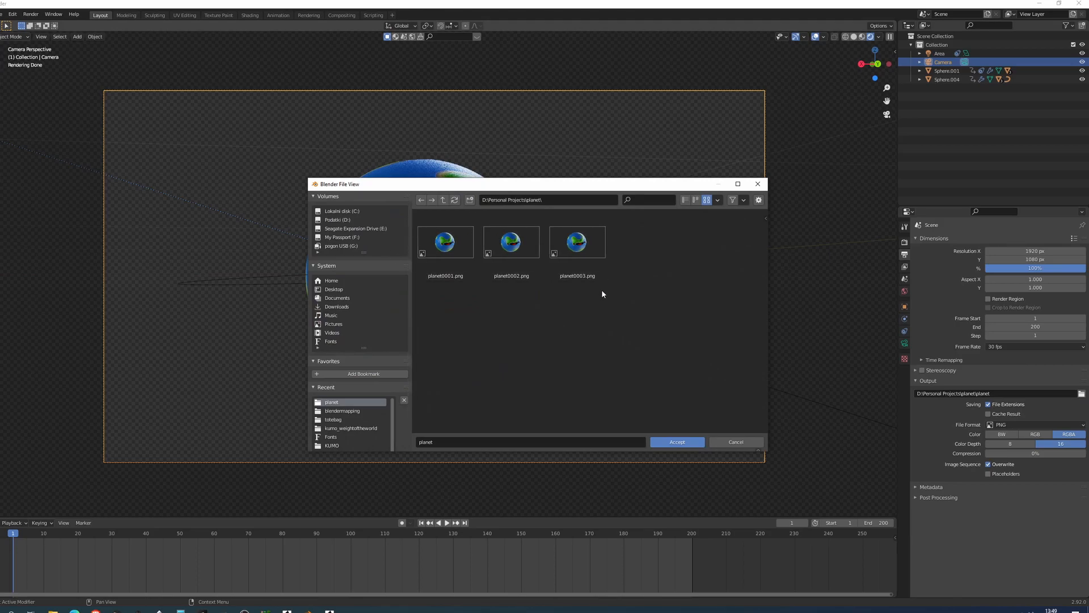
{"action": "left_click", "coordinate": [576, 241]}
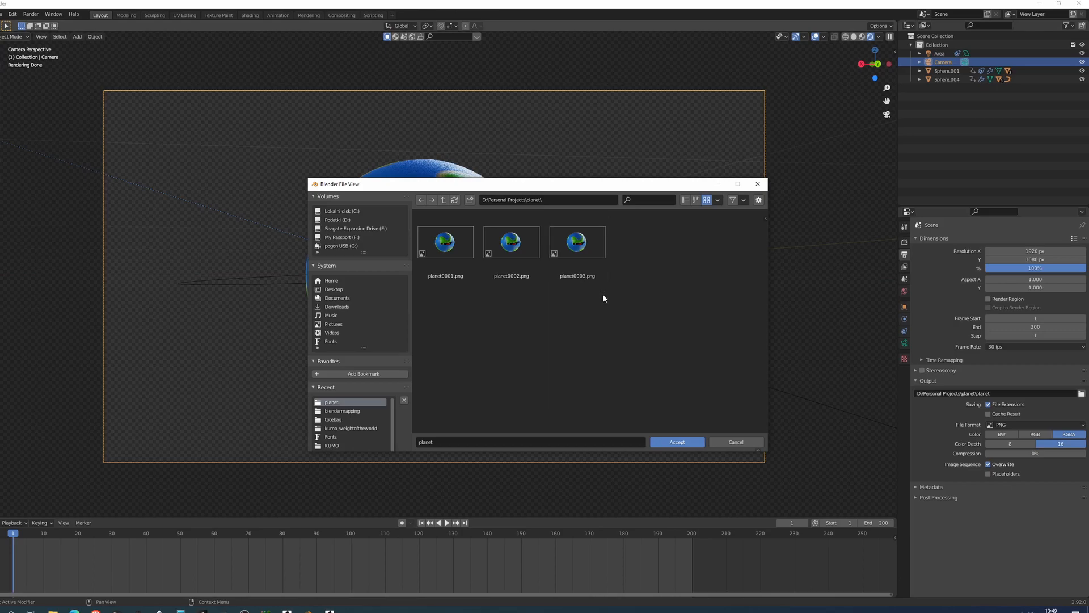
{"action": "left_click", "coordinate": [675, 441]}
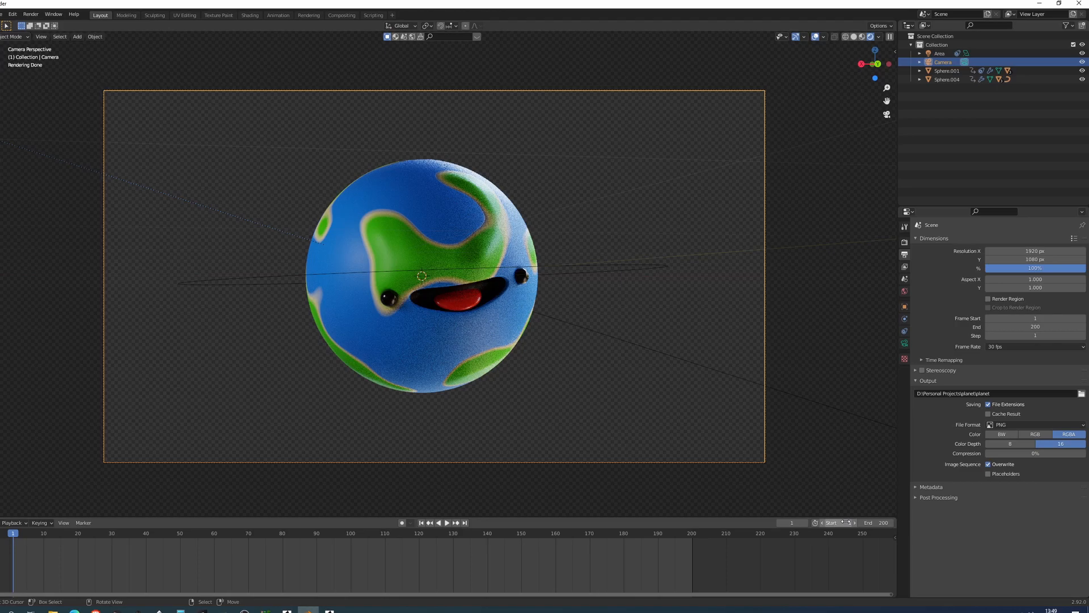
{"action": "mouse_move", "coordinate": [817, 507]}
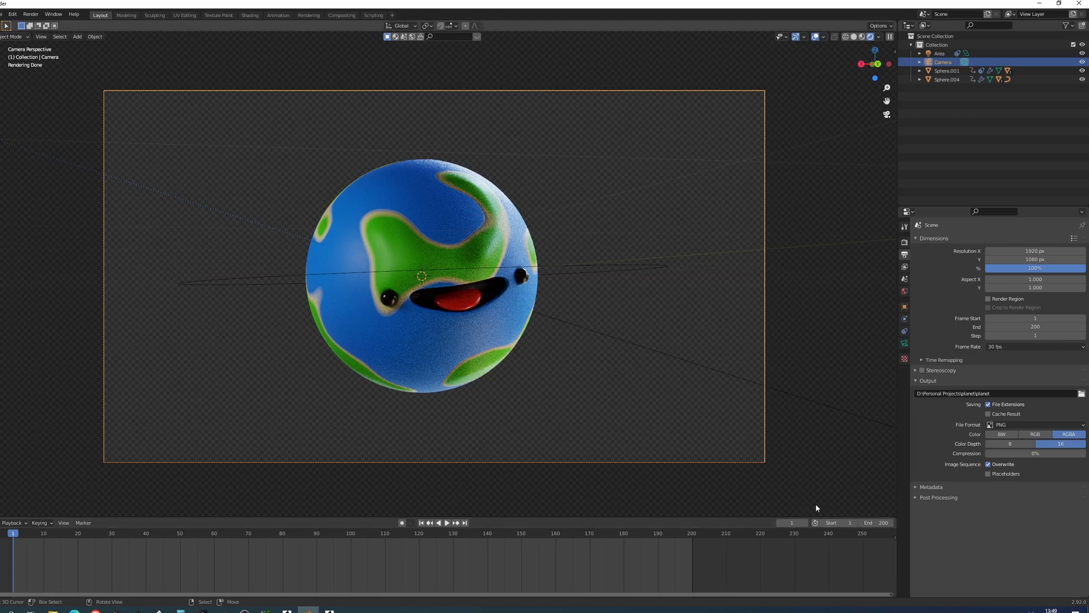
{"action": "left_click", "coordinate": [837, 522]}
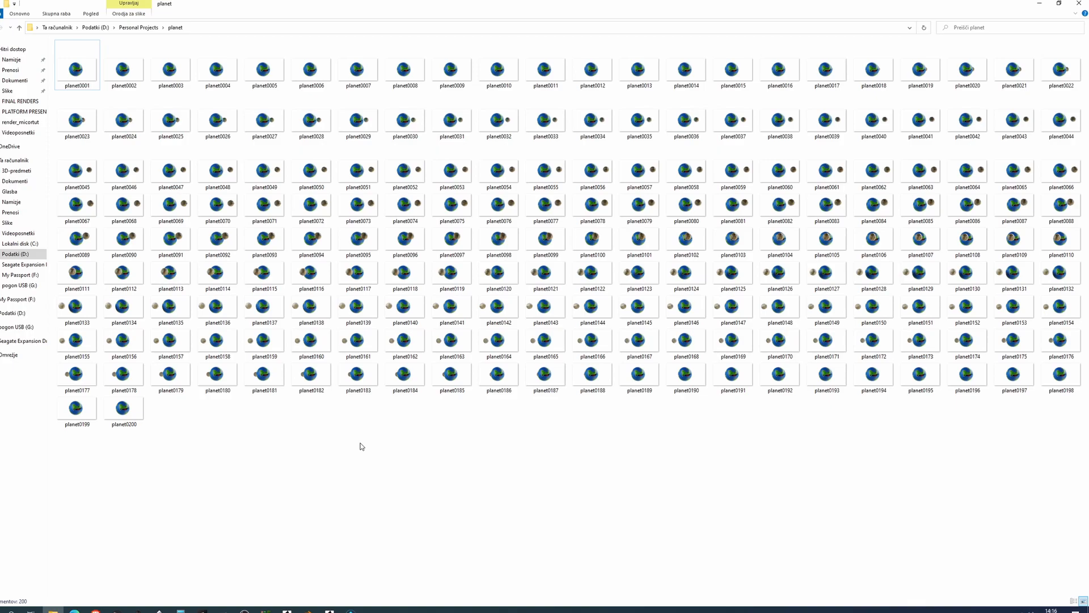
{"action": "mouse_move", "coordinate": [323, 307]}
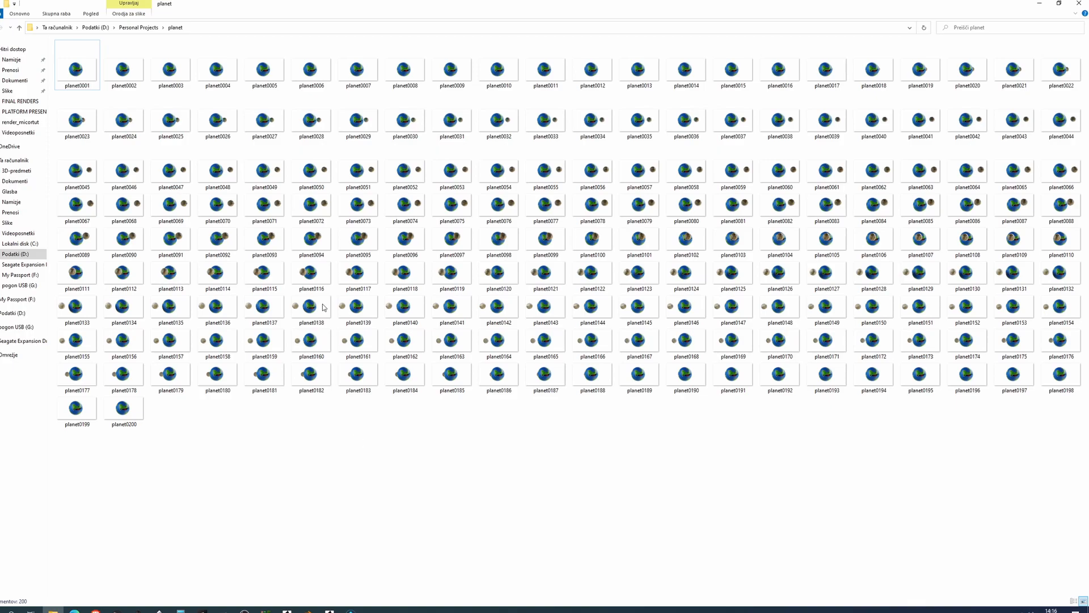
Select one of the rendered planet PNG frames to inspect it.
{"action": "left_click", "coordinate": [310, 239]}
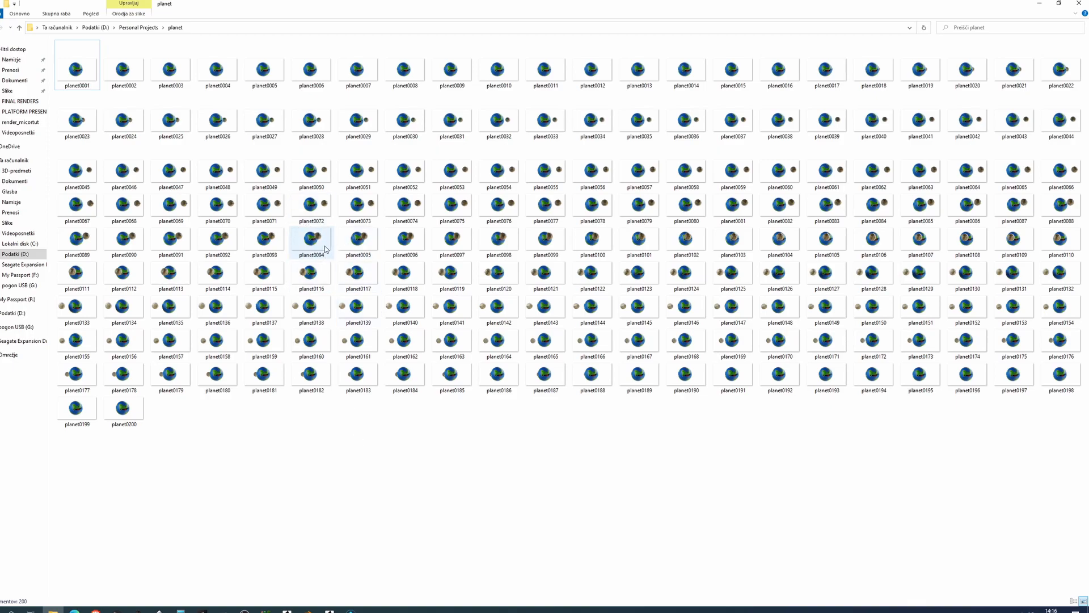
{"action": "mouse_move", "coordinate": [359, 204]}
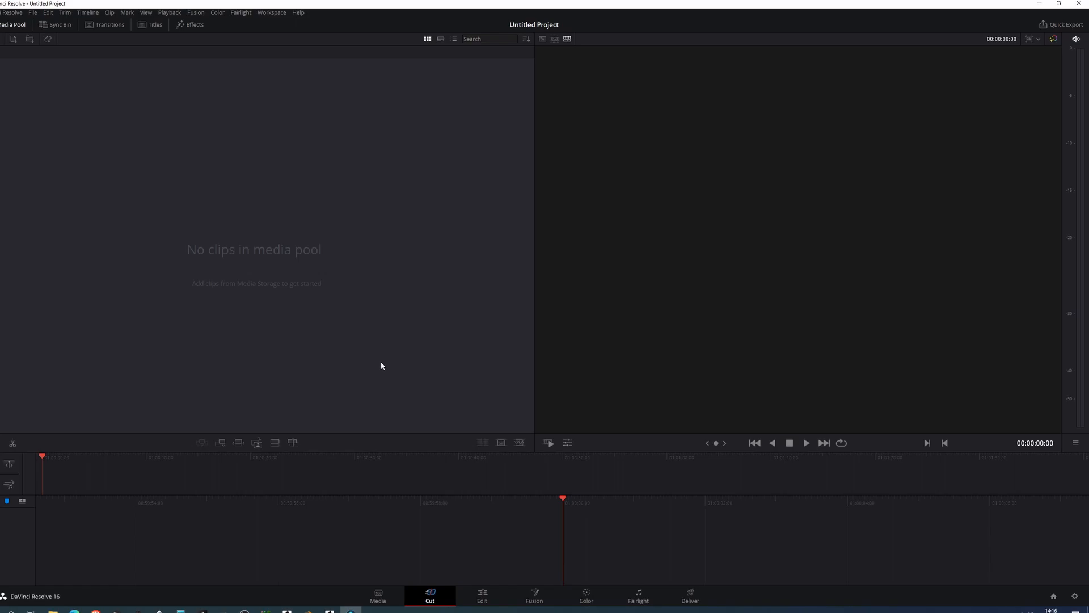
{"action": "mouse_move", "coordinate": [422, 492]}
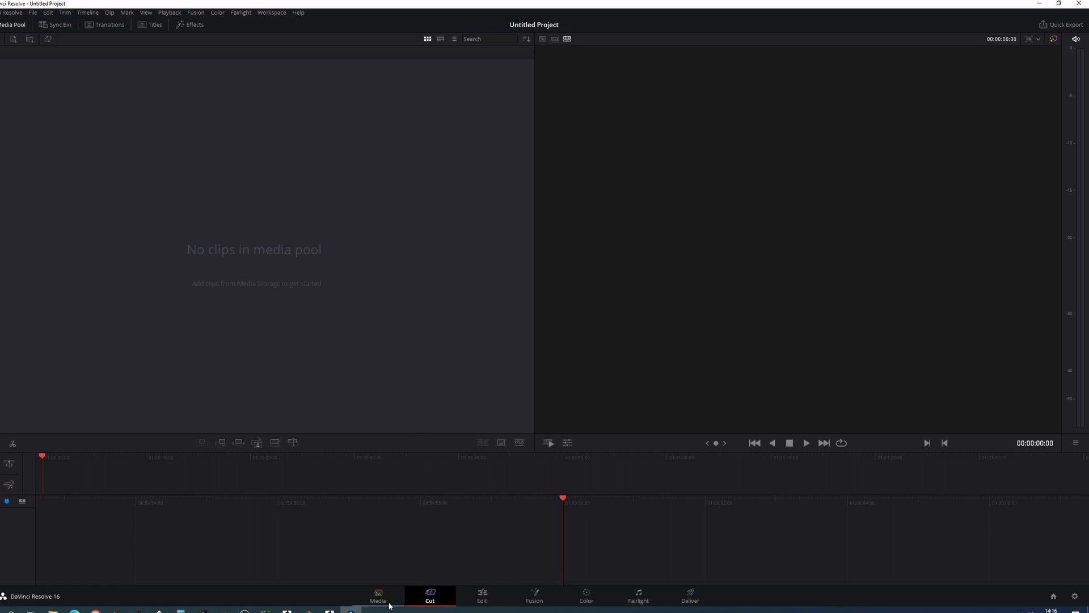
Browse Media Storage to the planet folder and scrub through the sequence preview.
{"action": "left_click", "coordinate": [377, 595]}
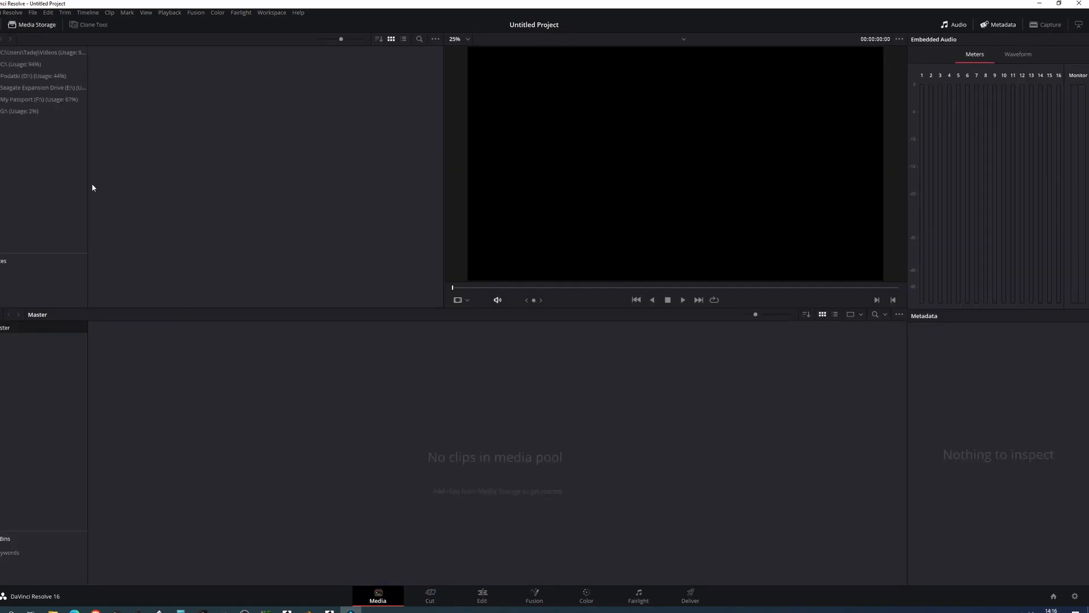
{"action": "left_click", "coordinate": [21, 64]}
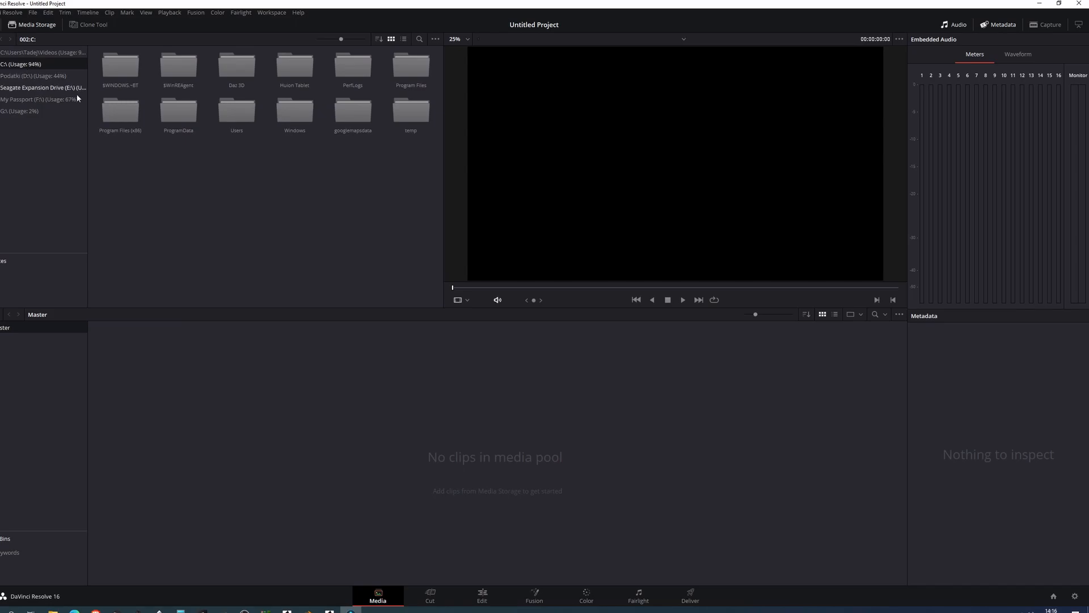
{"action": "left_click", "coordinate": [21, 169]}
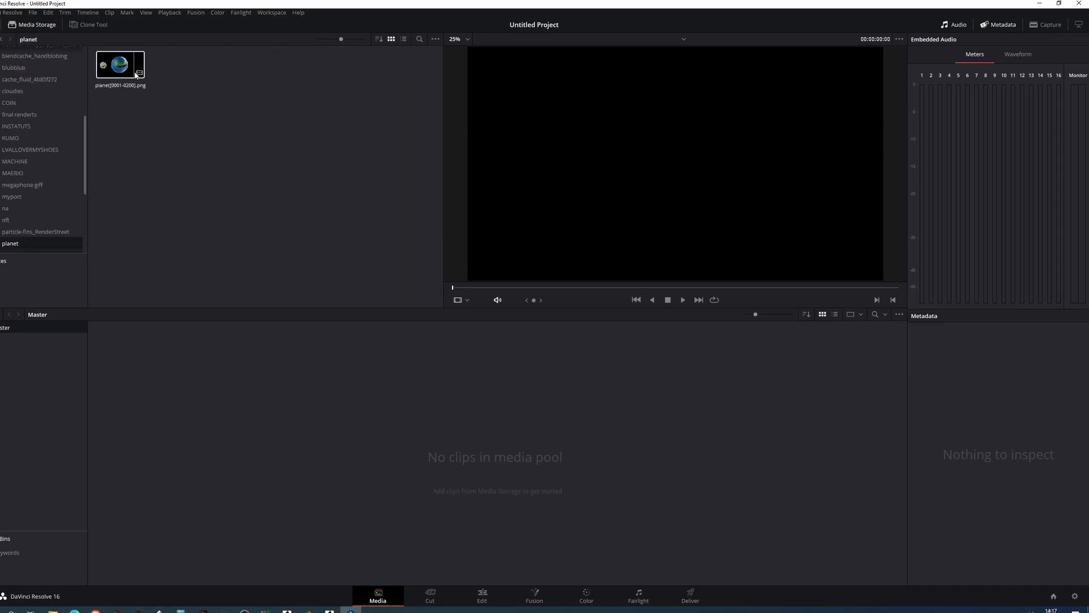
{"action": "left_click", "coordinate": [119, 65]}
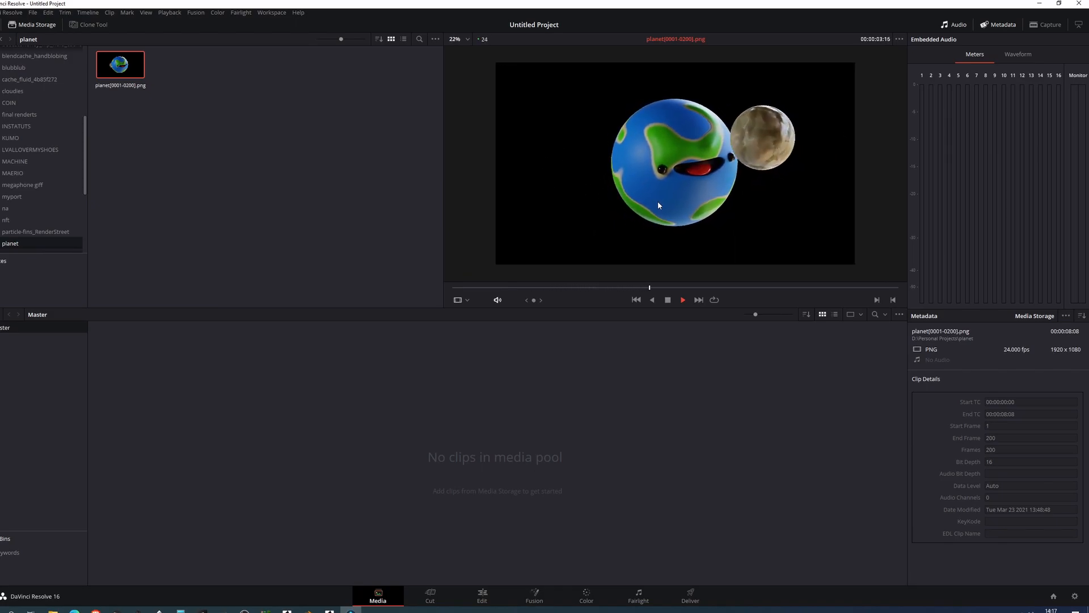
{"action": "left_click_drag", "start_coordinate": [650, 287], "coordinate": [752, 287]}
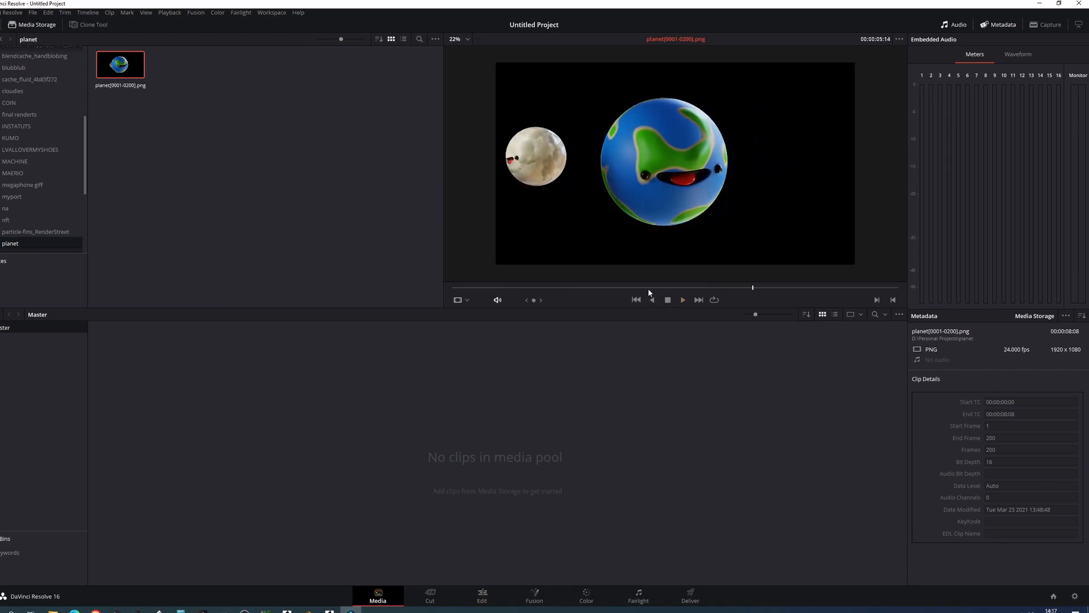
Drag the planet sequence into the Media Pool and place it on a new timeline.
{"action": "left_click_drag", "start_coordinate": [120, 64], "coordinate": [158, 358]}
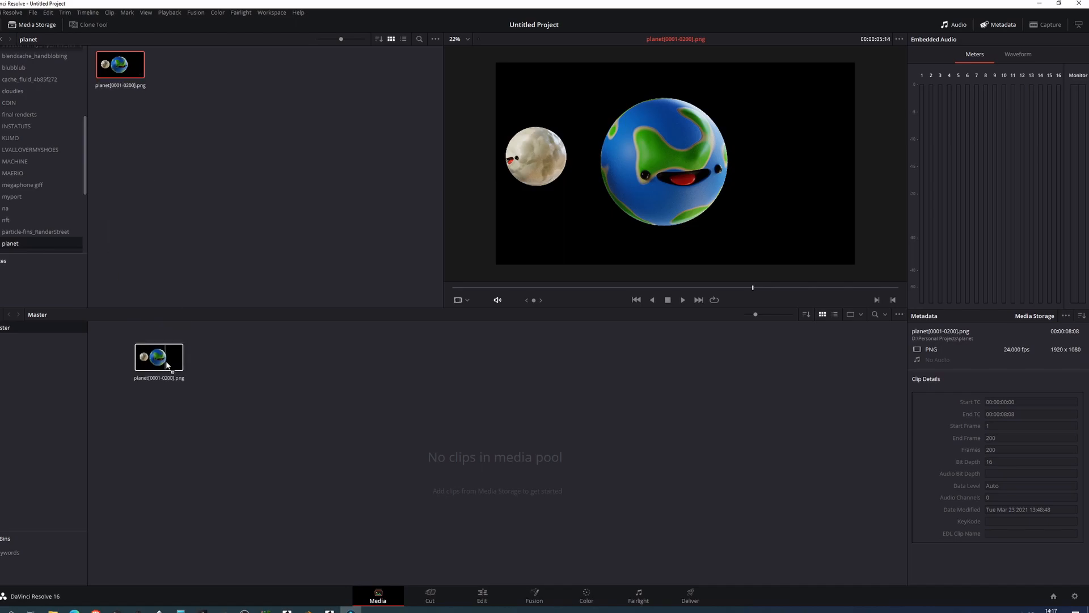
{"action": "left_click_drag", "start_coordinate": [159, 358], "coordinate": [120, 344]}
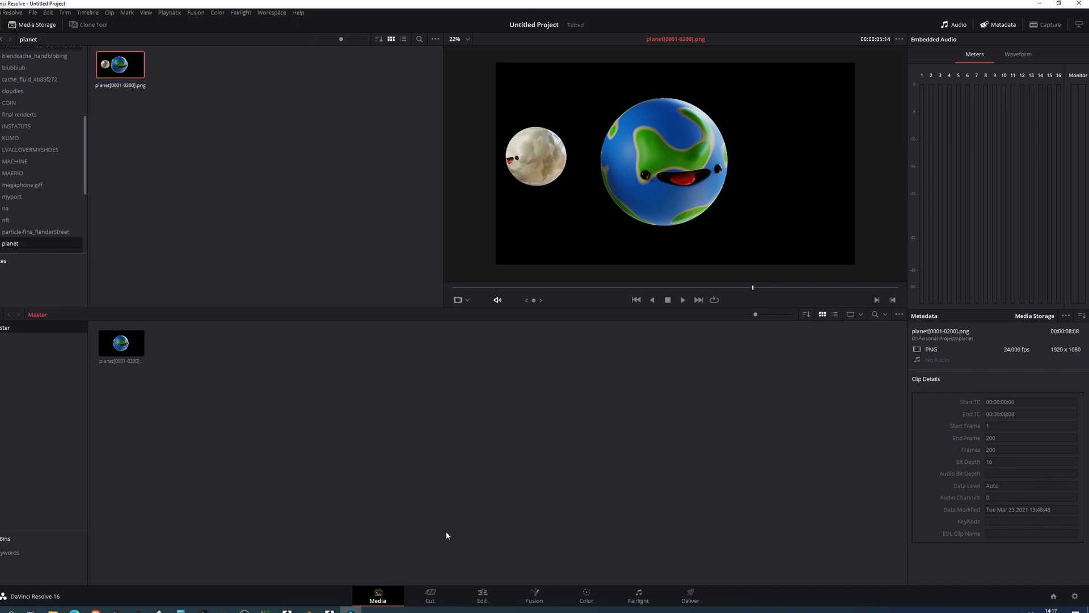
{"action": "left_click", "coordinate": [430, 595]}
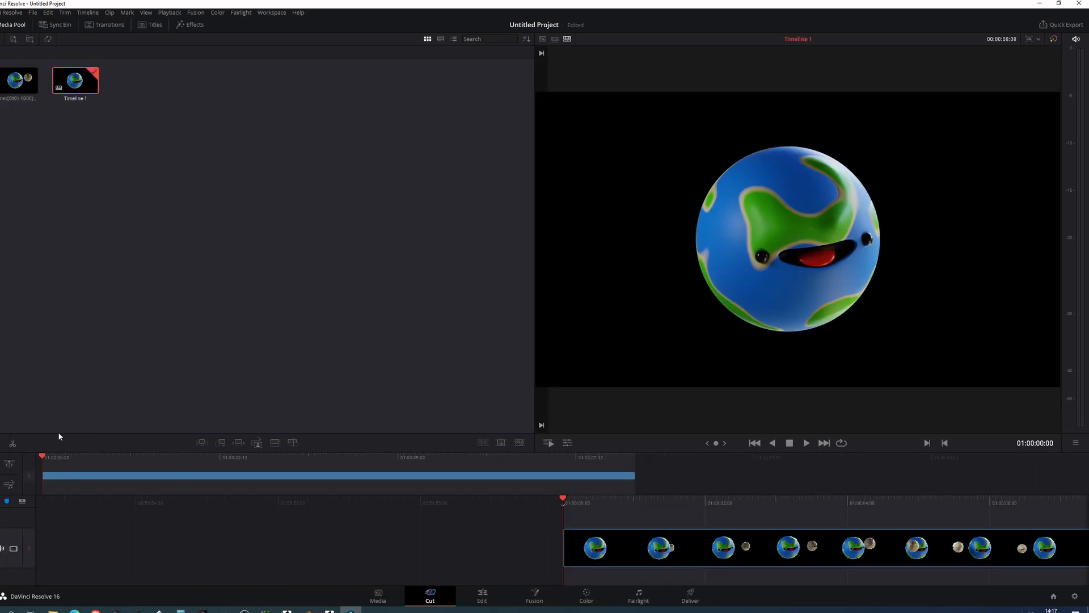
On the Edit page, move the planet clip up onto video track 2.
{"action": "left_click", "coordinate": [482, 595]}
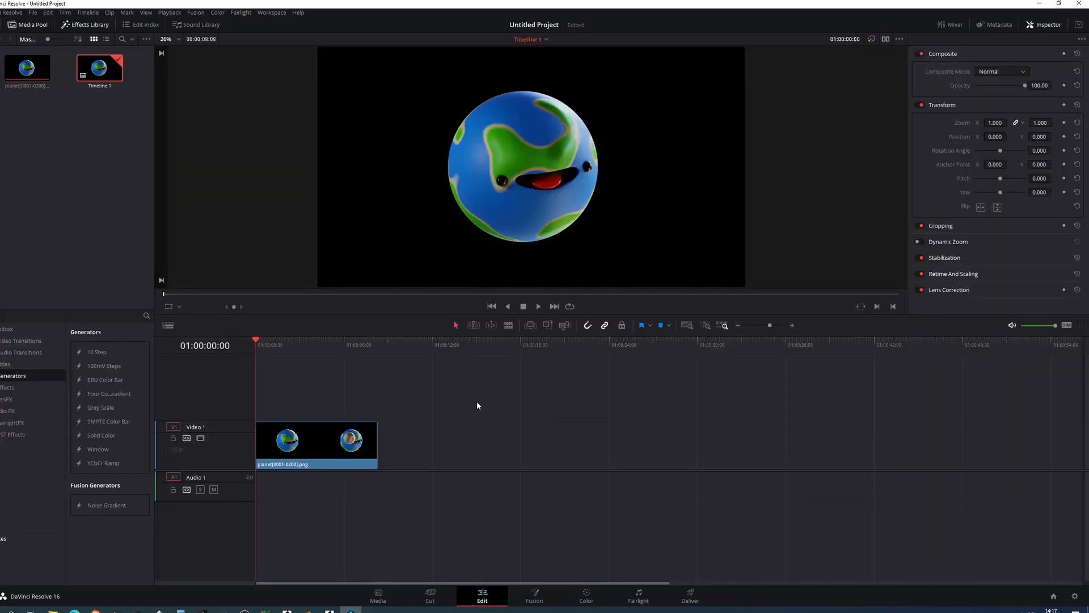
{"action": "mouse_move", "coordinate": [476, 415]}
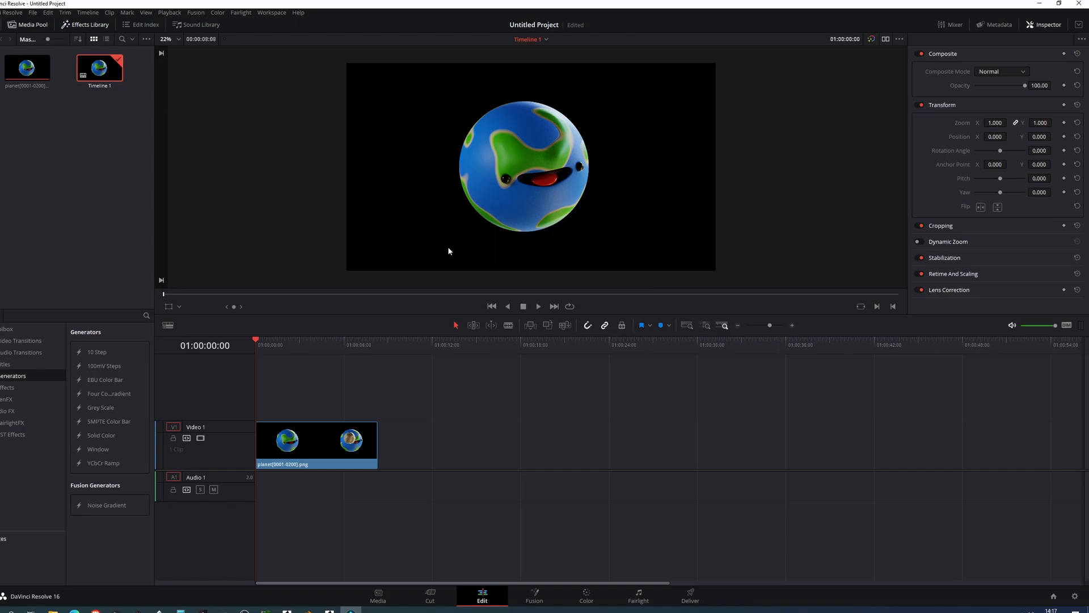
{"action": "mouse_move", "coordinate": [418, 348]}
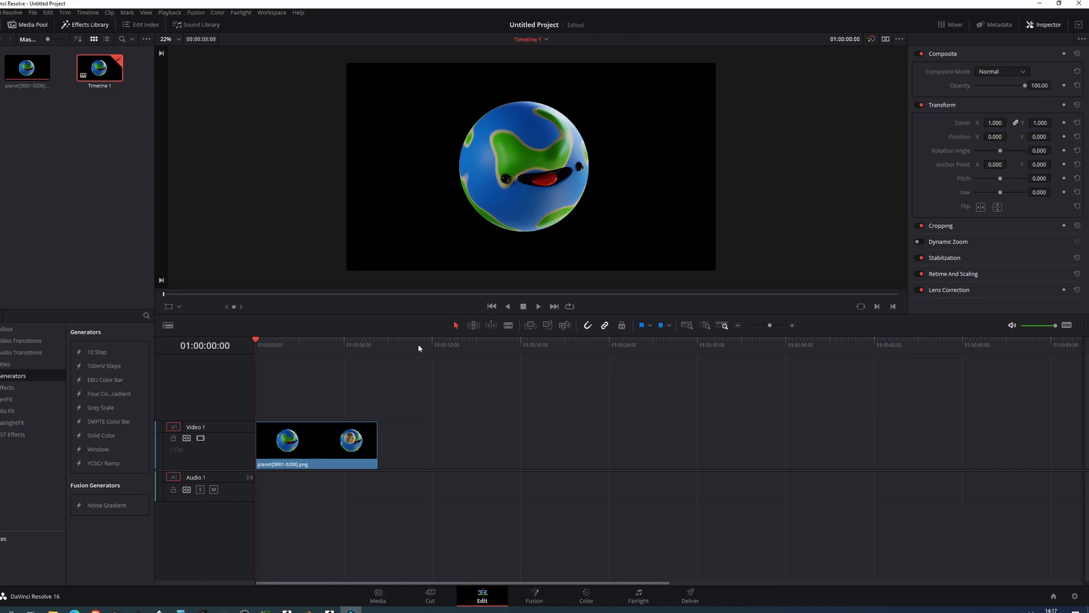
{"action": "mouse_move", "coordinate": [320, 421]}
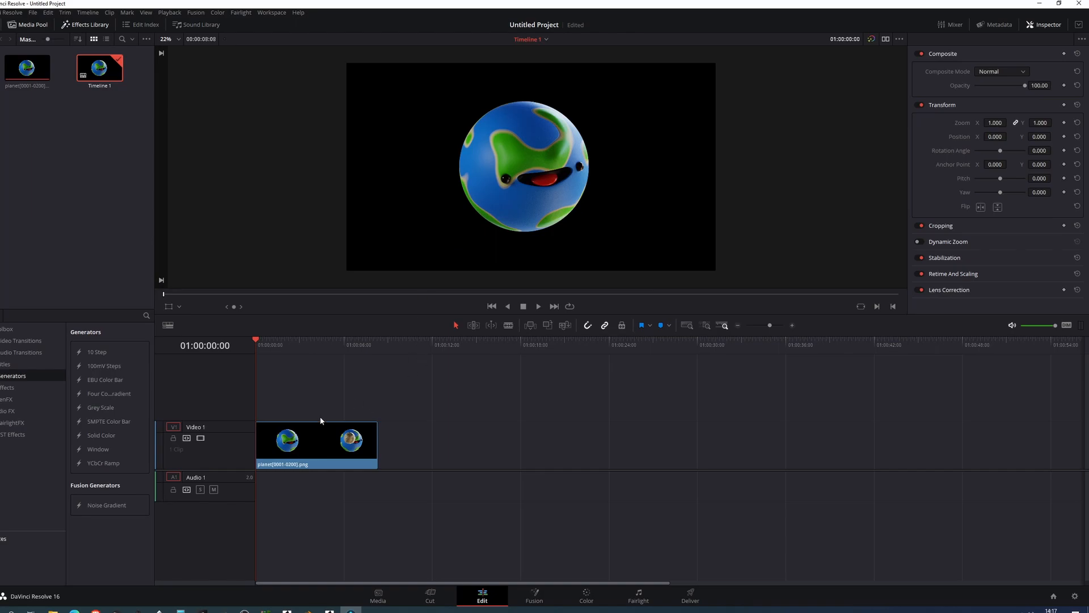
{"action": "left_click_drag", "start_coordinate": [316, 439], "coordinate": [316, 394]}
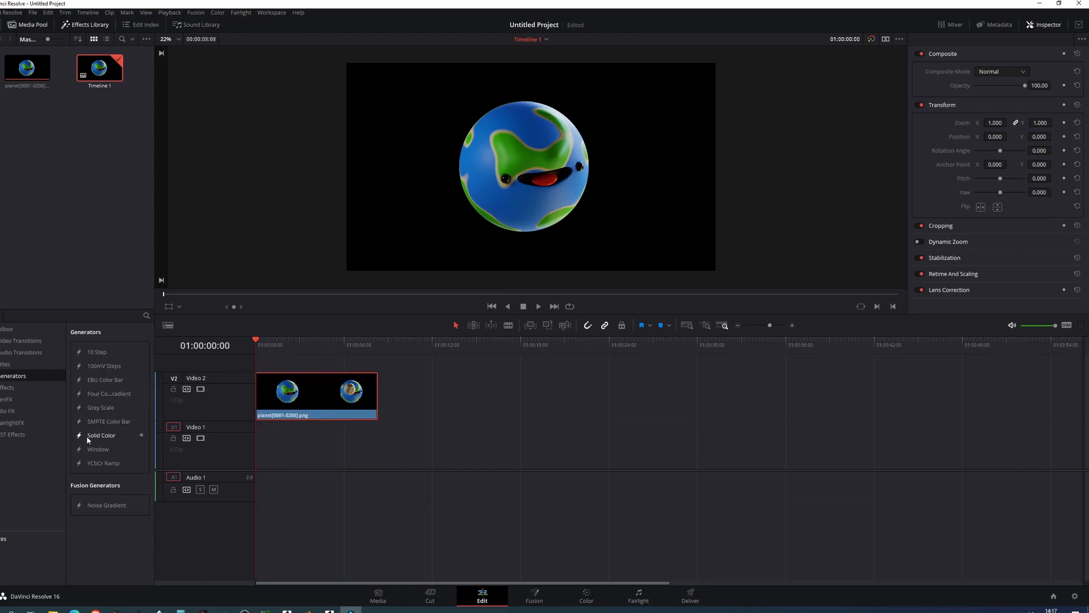
Place a solid colour layer beneath the planet clip and extend it to match the clip.
{"action": "left_click_drag", "start_coordinate": [102, 435], "coordinate": [291, 445]}
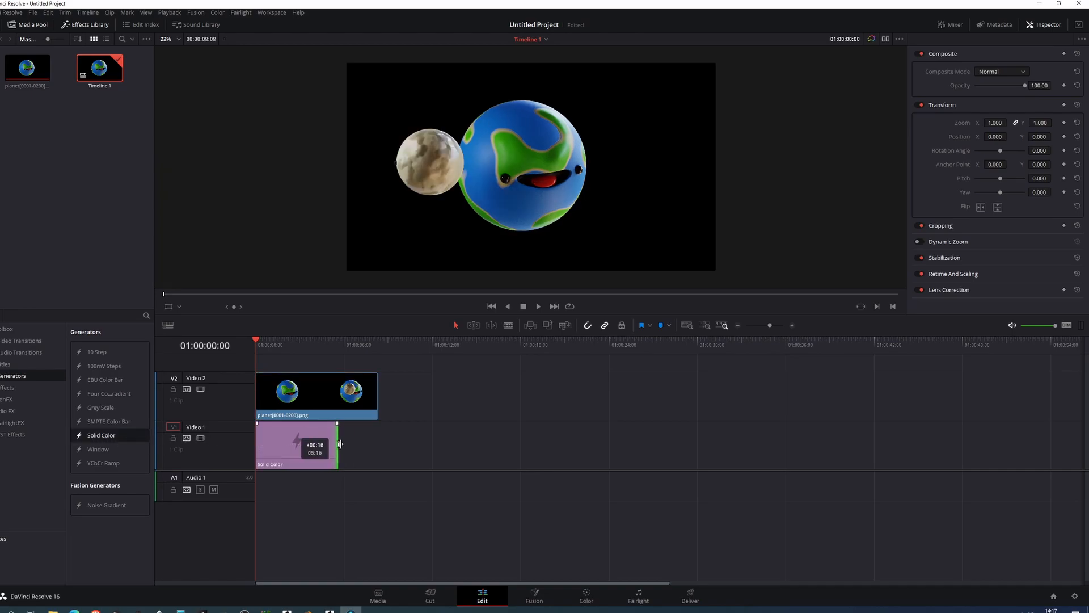
{"action": "left_click_drag", "start_coordinate": [337, 444], "coordinate": [378, 444]}
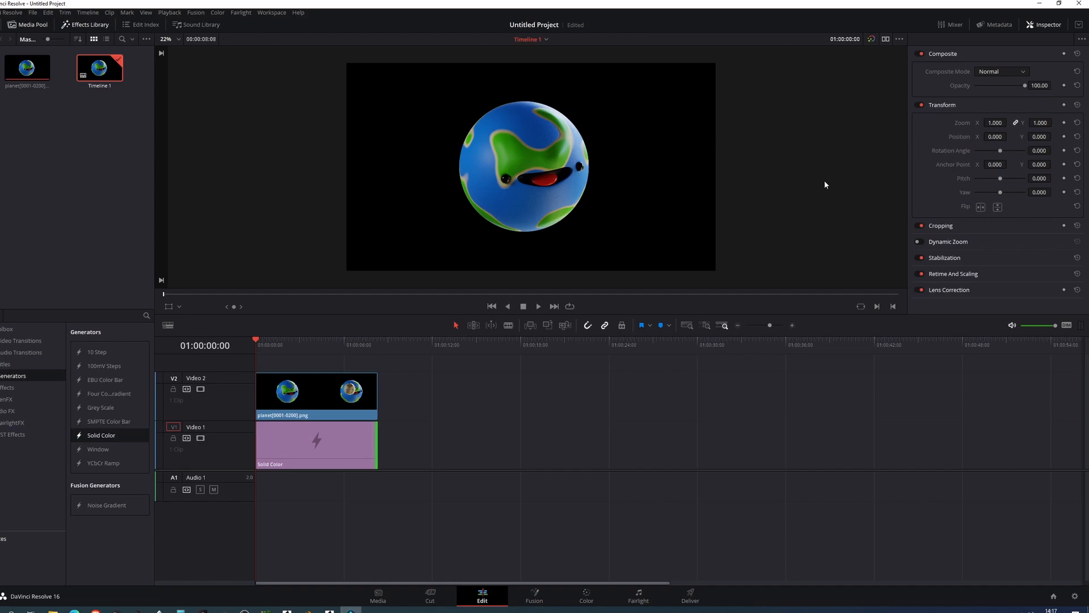
{"action": "left_click", "coordinate": [316, 444]}
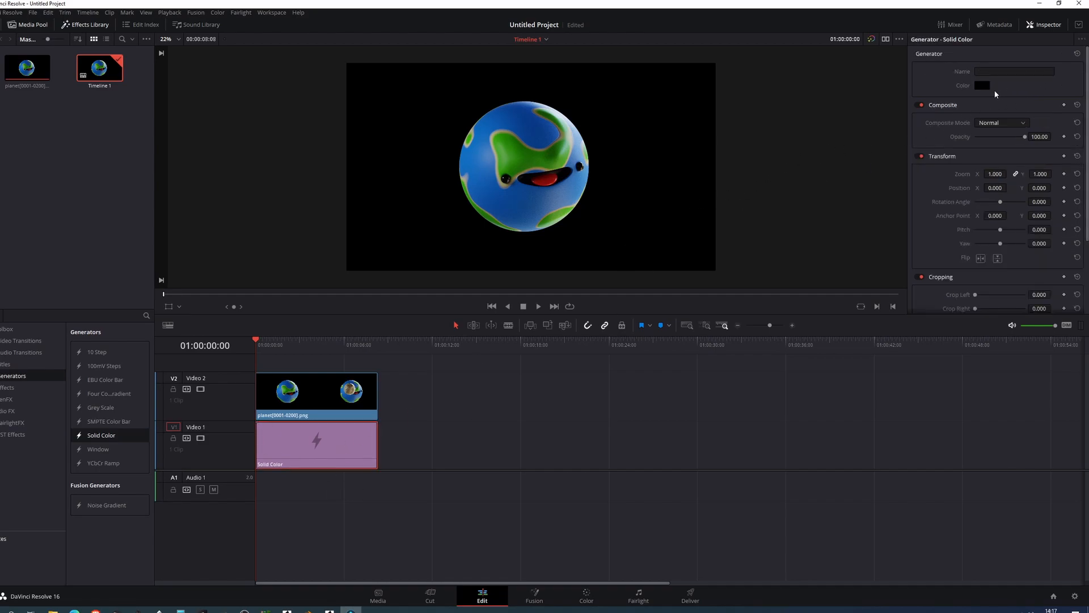
Change the solid colour layer's colour to a teal shade.
{"action": "left_click", "coordinate": [982, 85]}
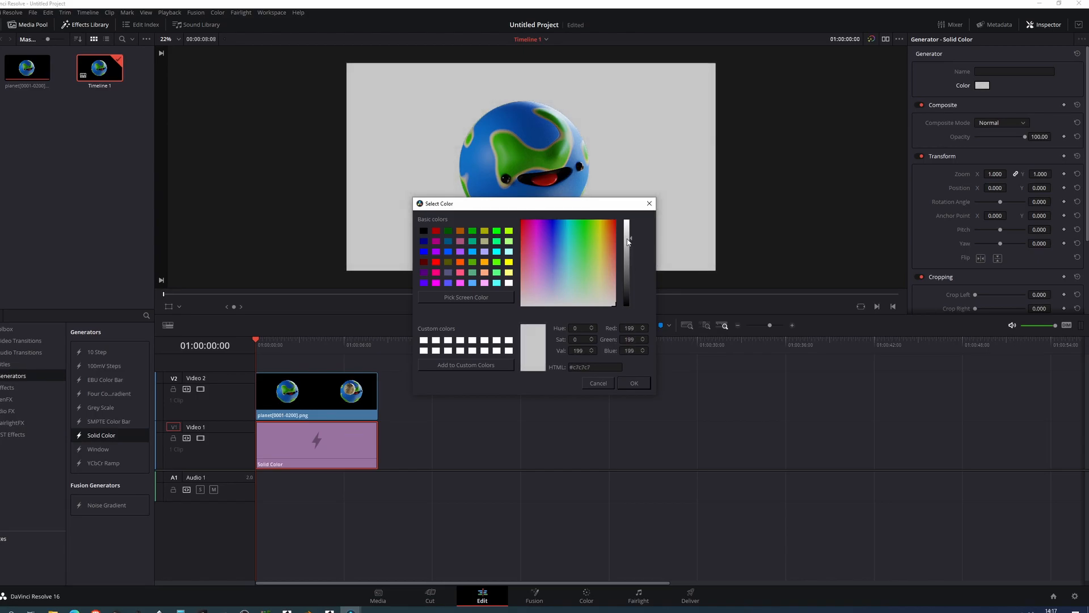
{"action": "left_click", "coordinate": [568, 260]}
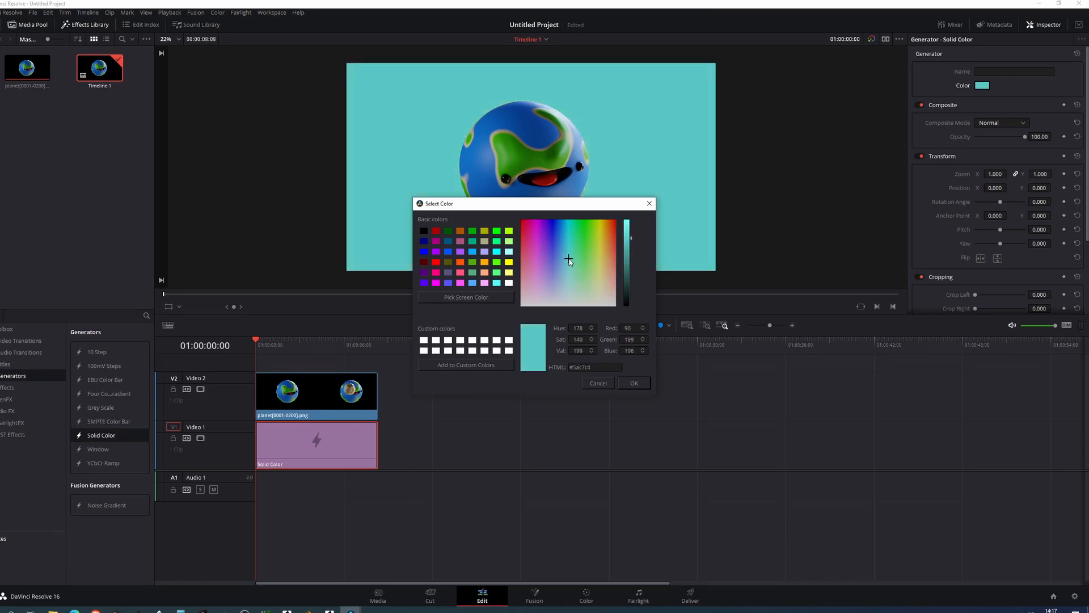
{"action": "left_click", "coordinate": [632, 383]}
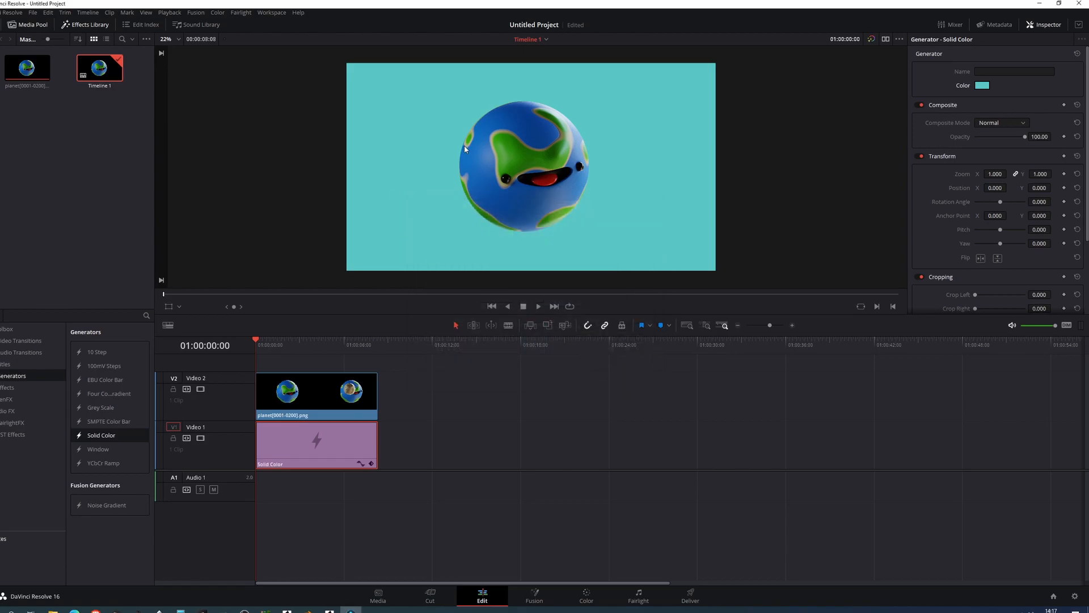
{"action": "mouse_move", "coordinate": [539, 166]}
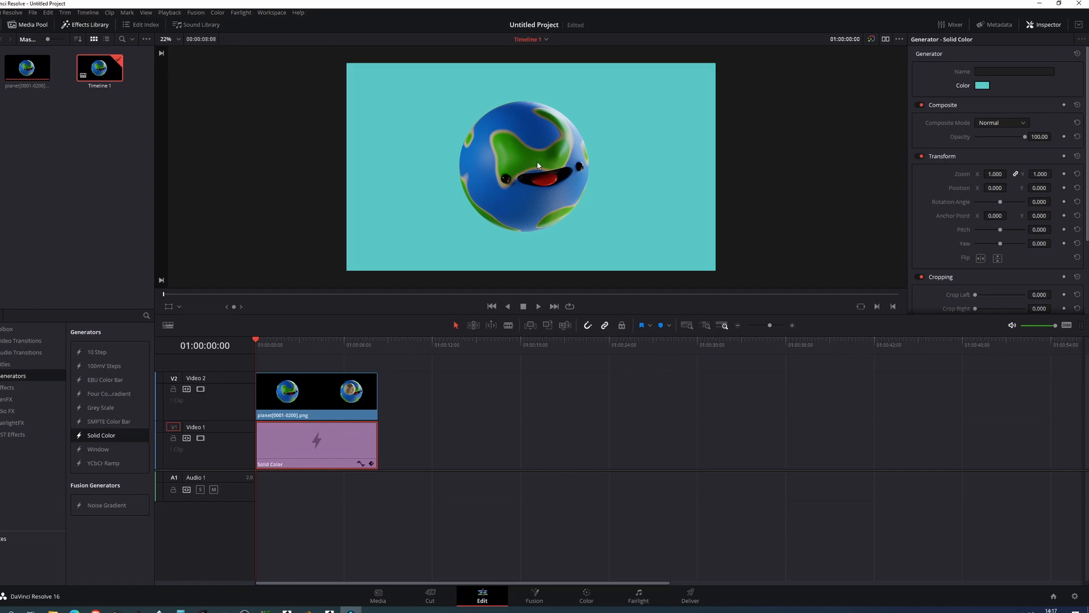
{"action": "left_click", "coordinate": [689, 599]}
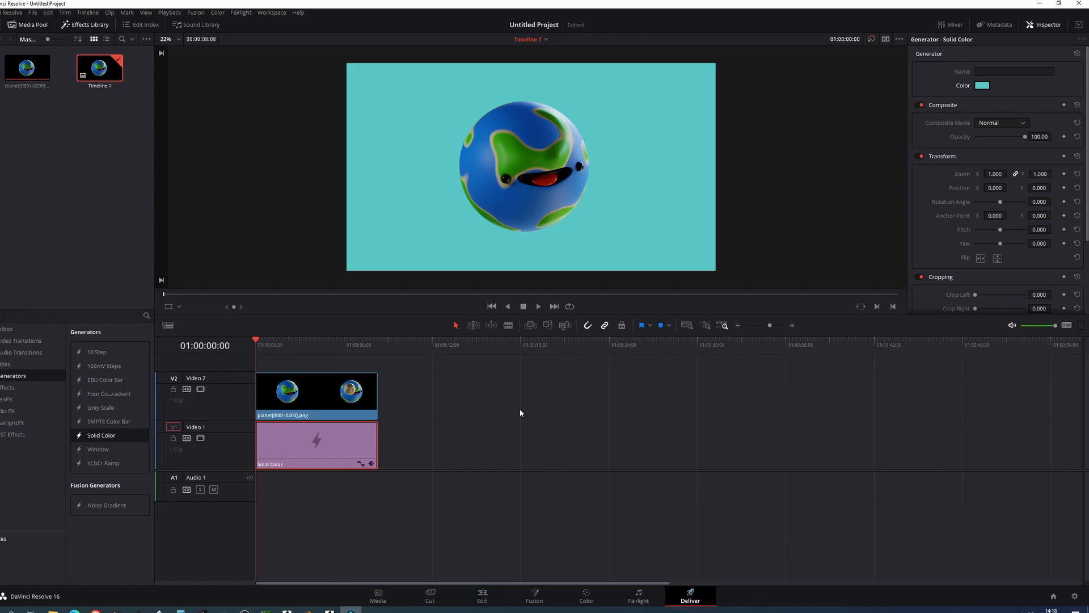
Open Project Settings from the File menu on the Deliver page.
{"action": "left_click", "coordinate": [690, 595]}
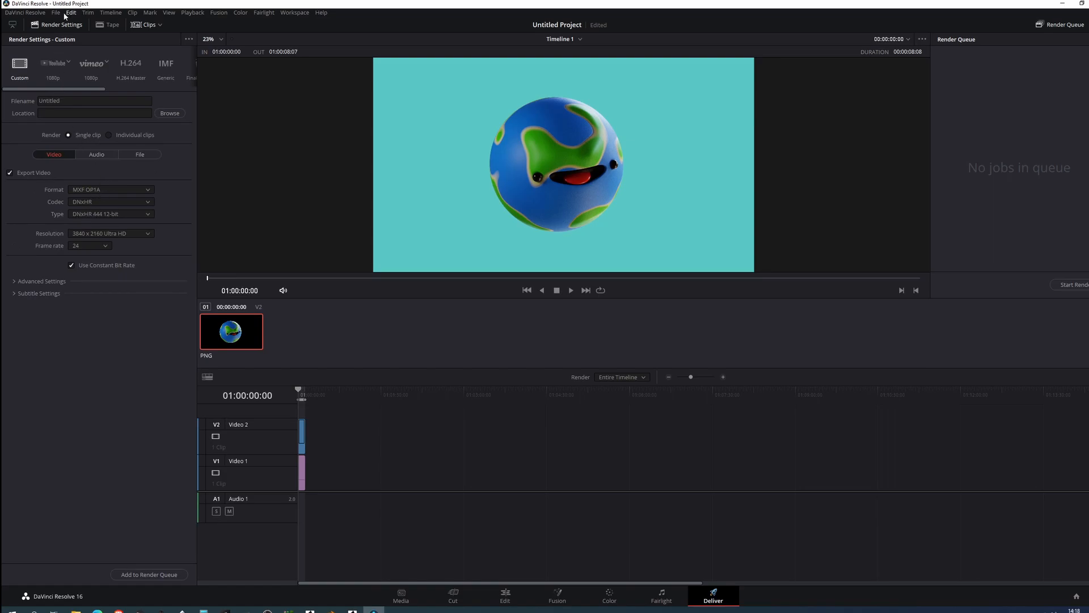
{"action": "left_click", "coordinate": [55, 13]}
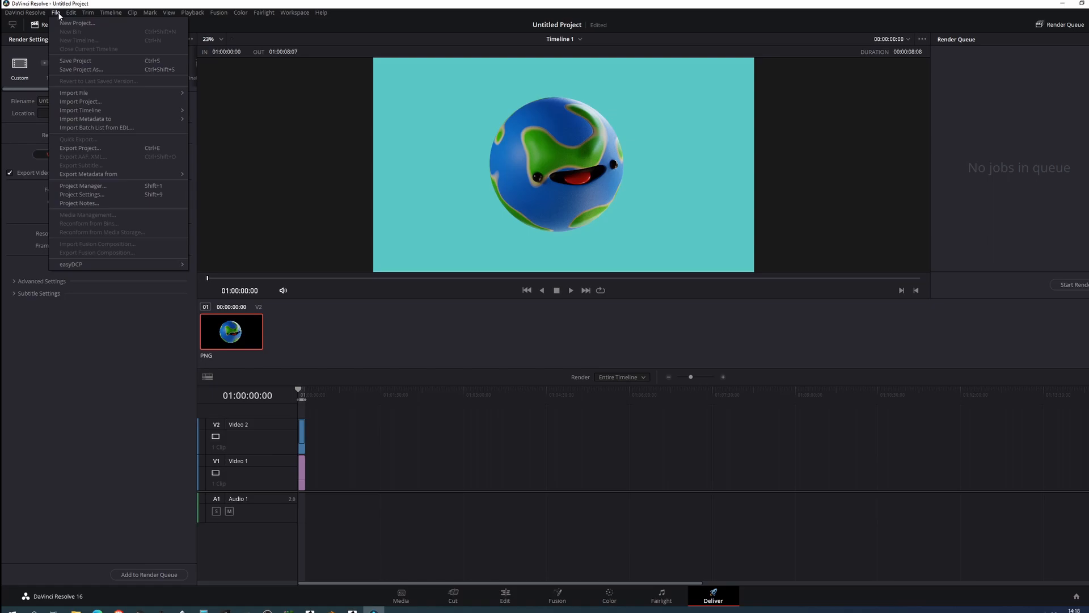
{"action": "mouse_move", "coordinate": [82, 195]}
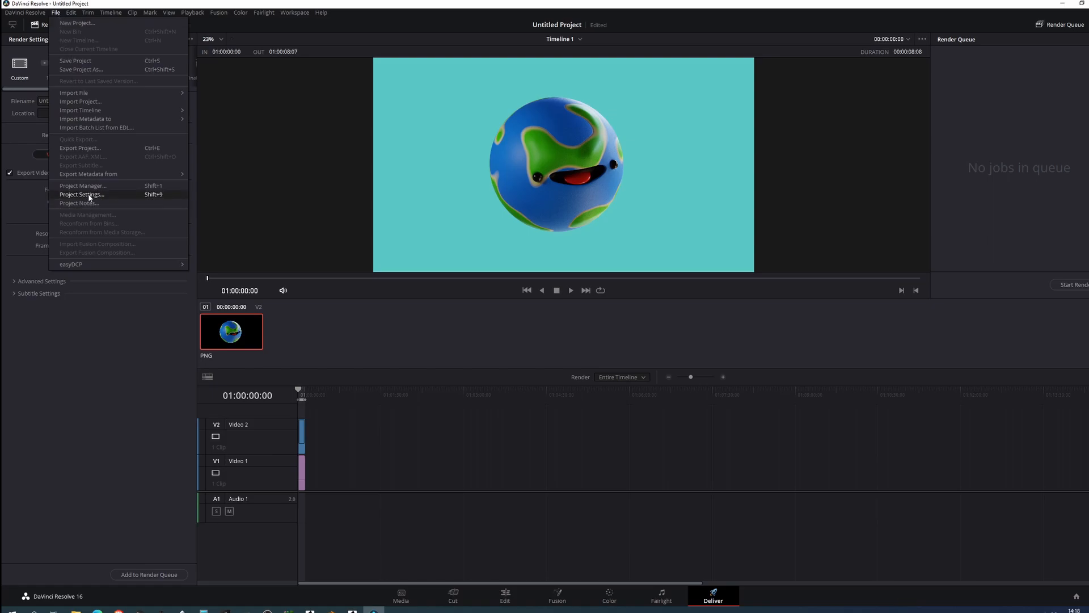
{"action": "left_click", "coordinate": [81, 194]}
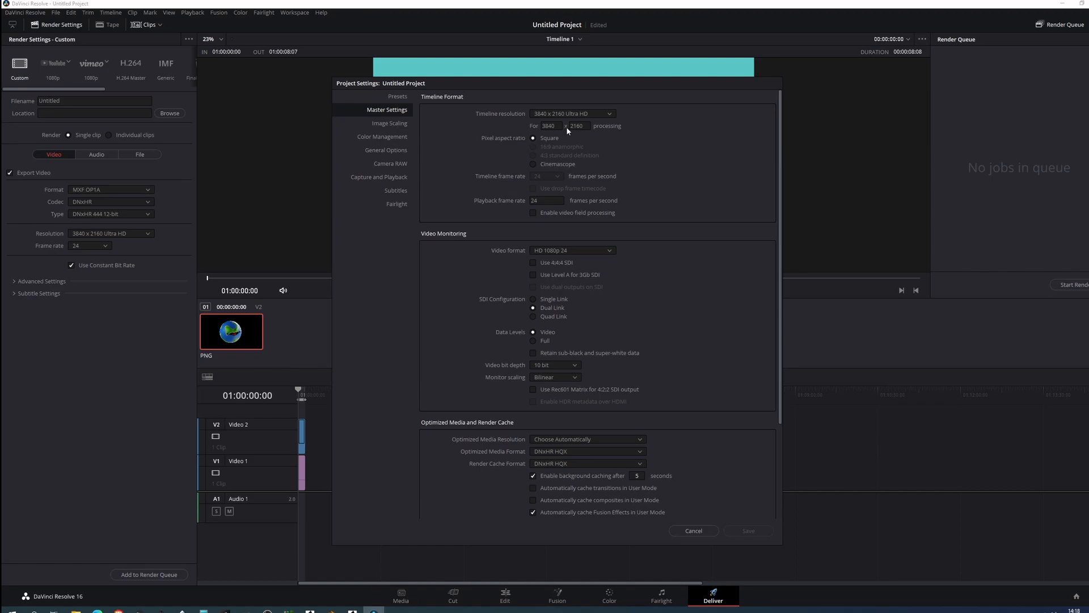
Set the timeline resolution to 1920 x 1080 HD in Master Settings and save.
{"action": "left_click", "coordinate": [550, 126]}
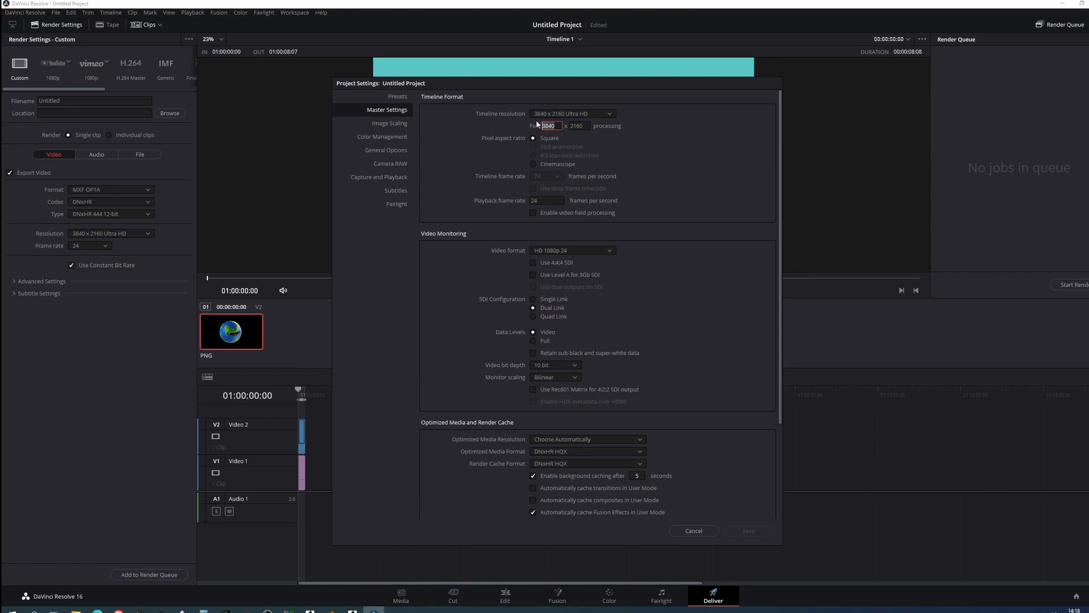
{"action": "left_click", "coordinate": [571, 113]}
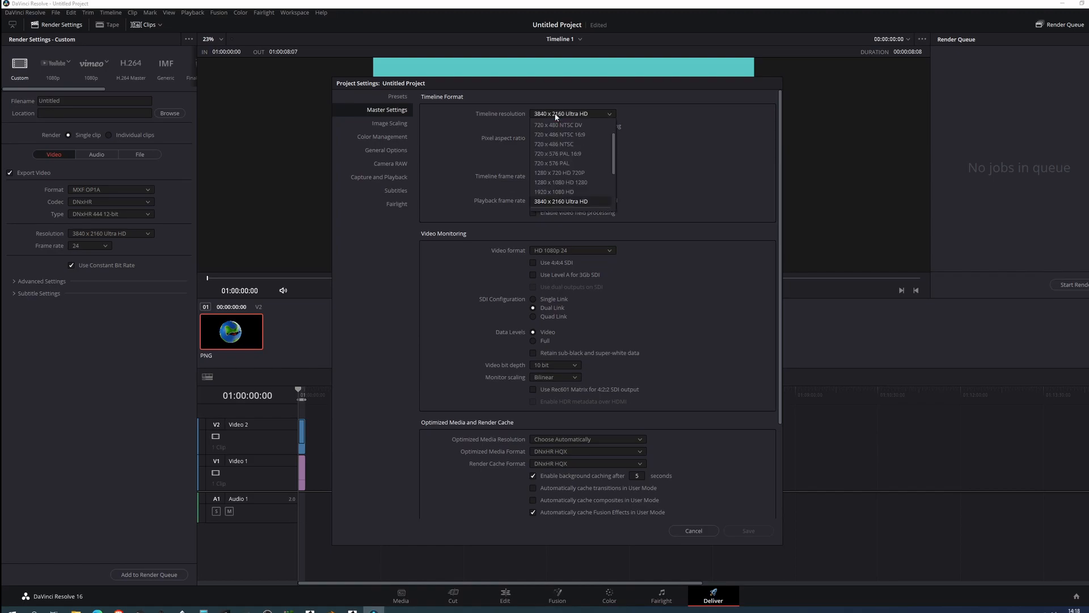
{"action": "mouse_move", "coordinate": [560, 192]}
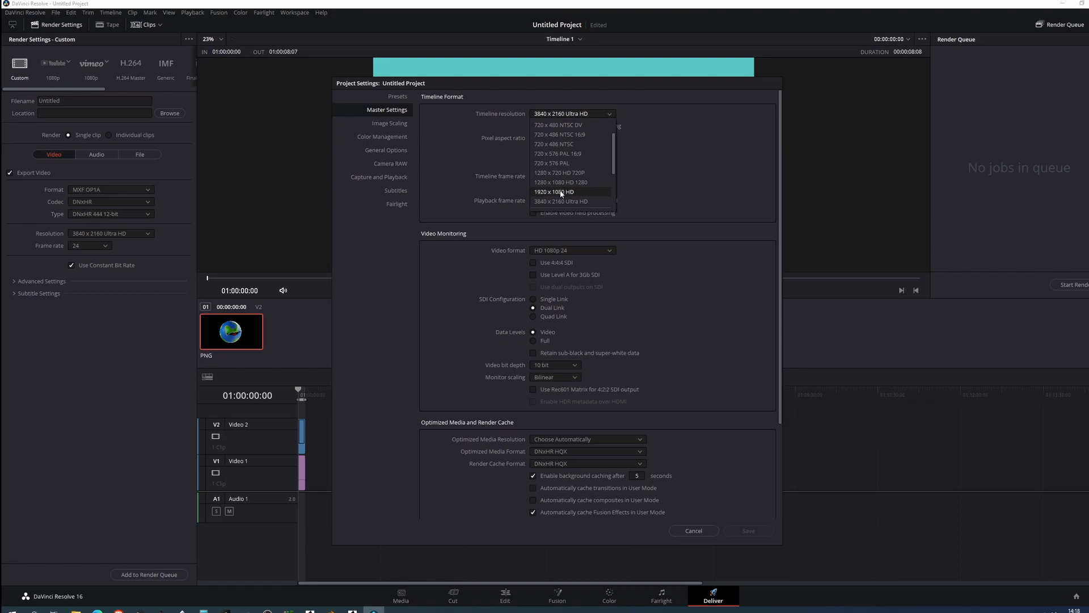
{"action": "left_click", "coordinate": [560, 191]}
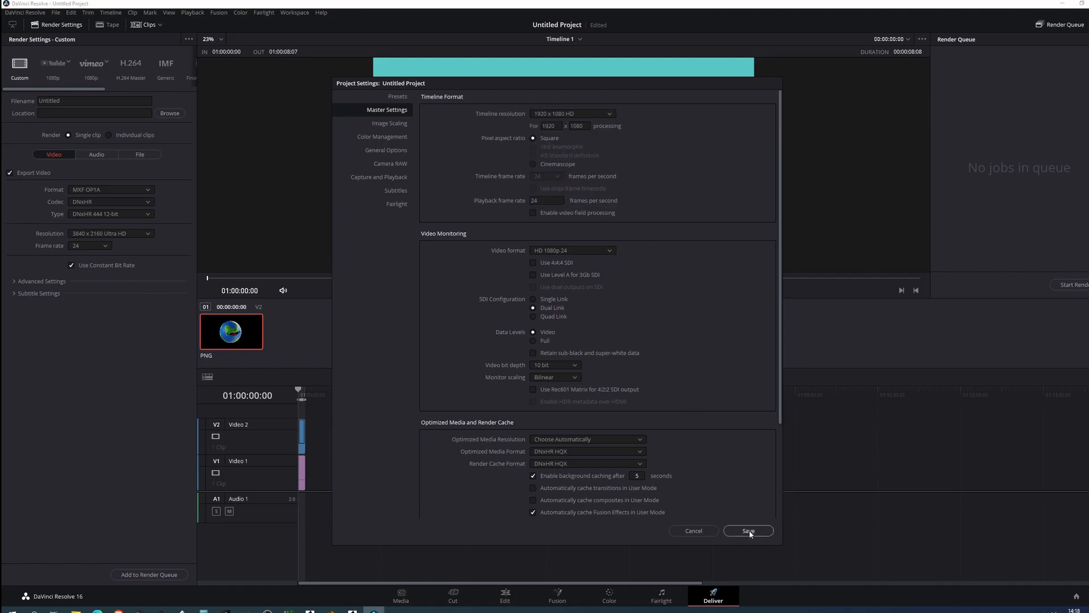
{"action": "left_click", "coordinate": [748, 530]}
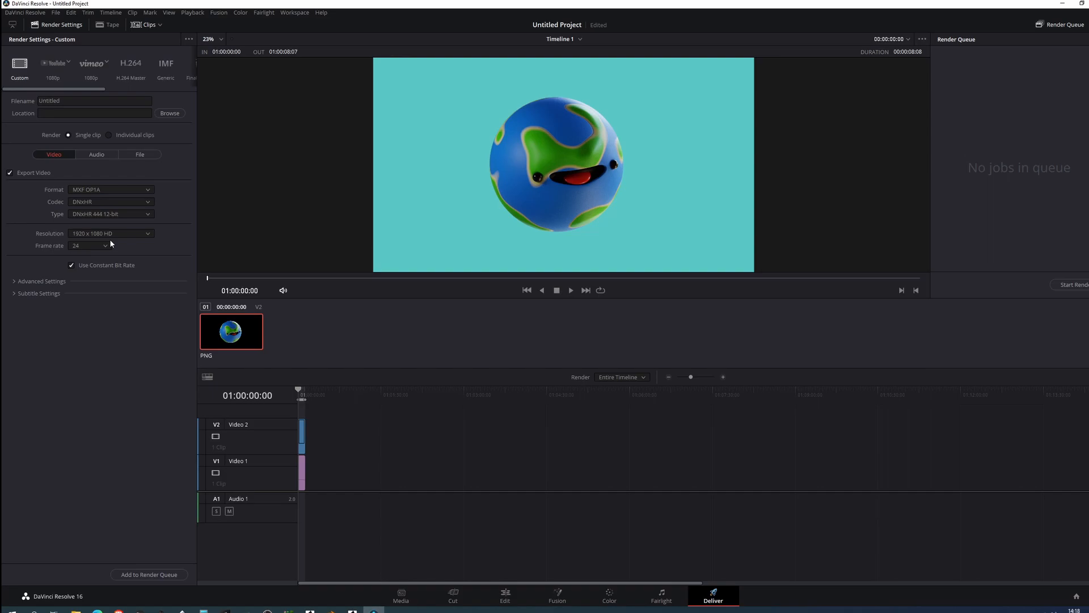
Set the render frame rate to 30 and the output format to MP4.
{"action": "left_click", "coordinate": [88, 245]}
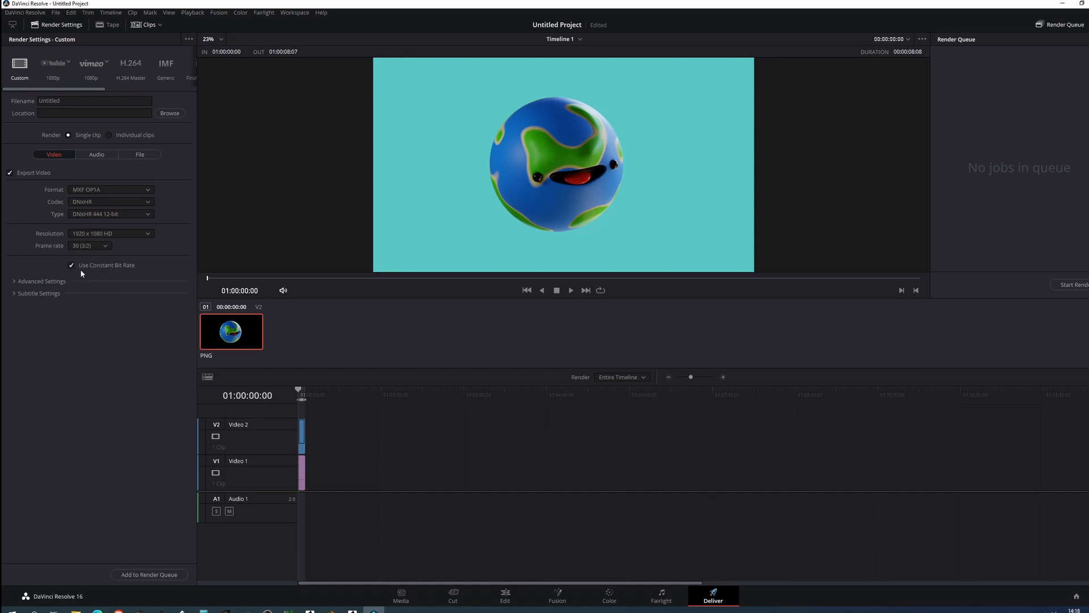
{"action": "mouse_move", "coordinate": [118, 247]}
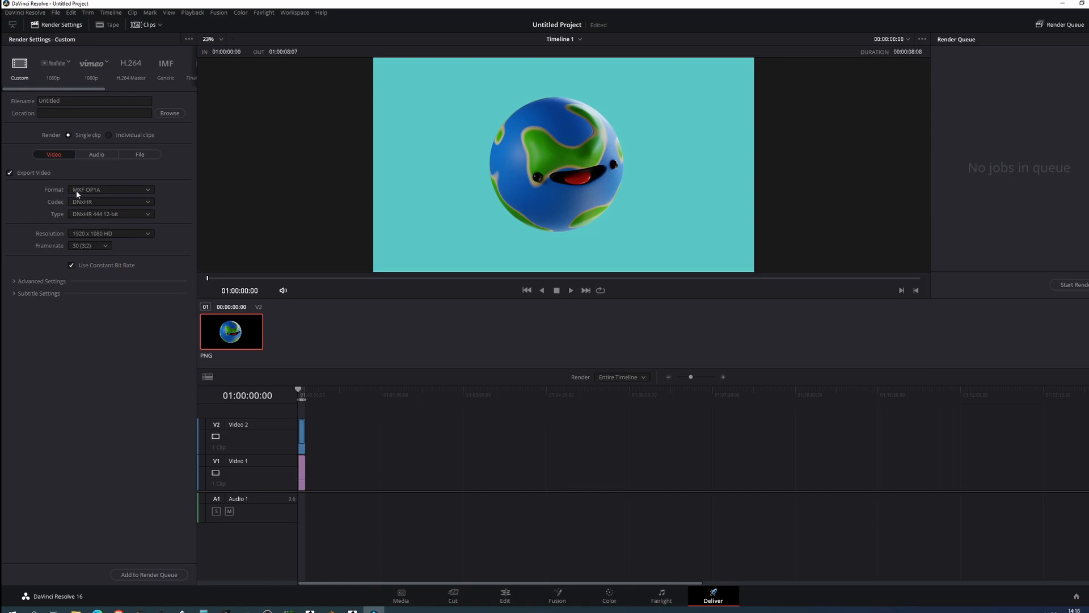
{"action": "mouse_move", "coordinate": [105, 202]}
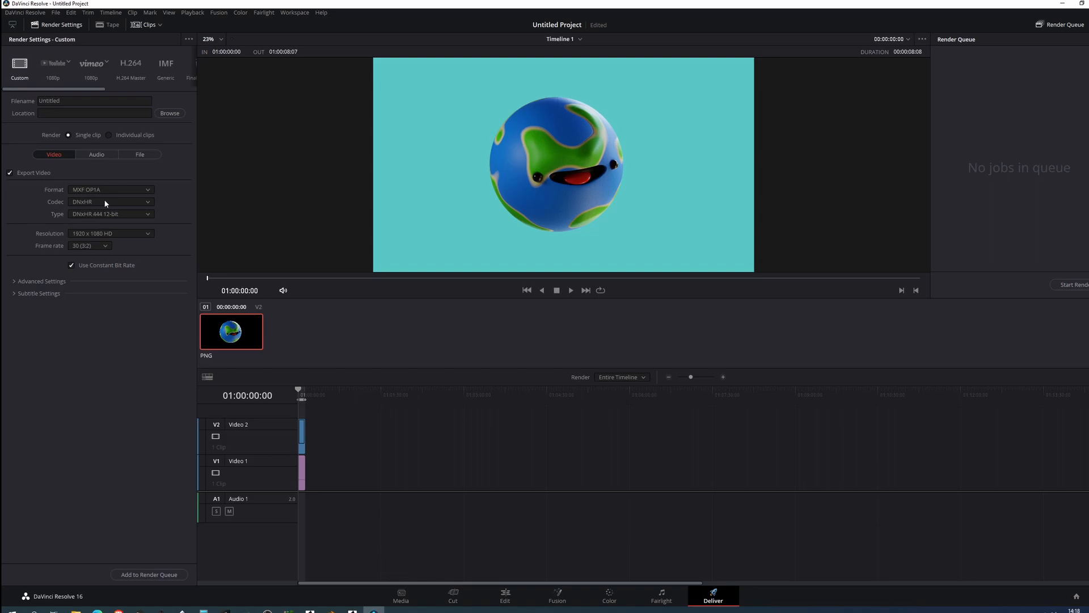
{"action": "left_click", "coordinate": [110, 189]}
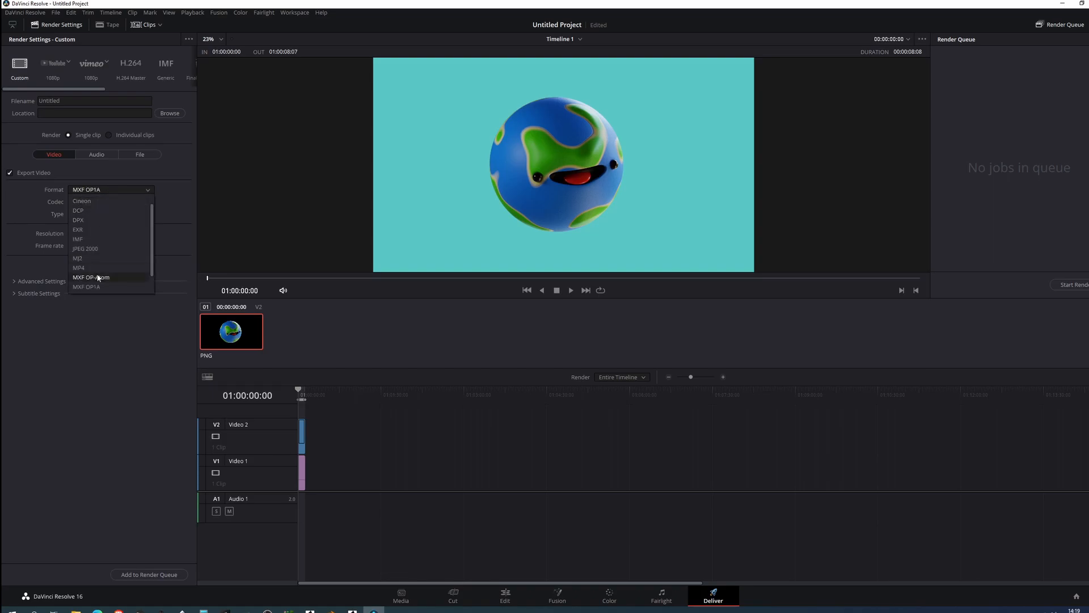
{"action": "left_click", "coordinate": [78, 267]}
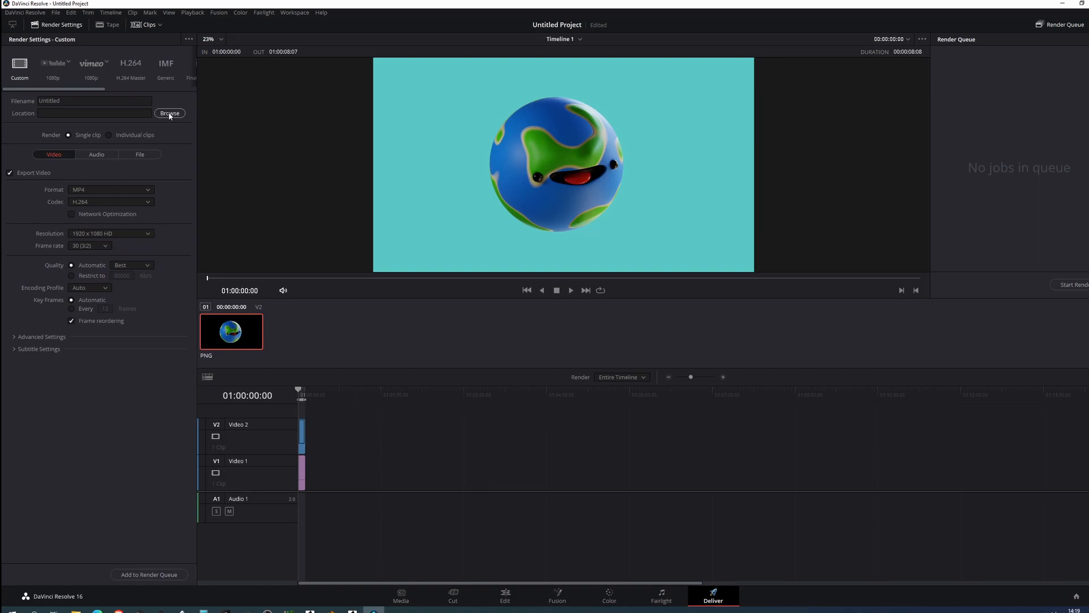
Name the render output file 'planet' and save it in the Videos folder.
{"action": "left_click", "coordinate": [170, 112]}
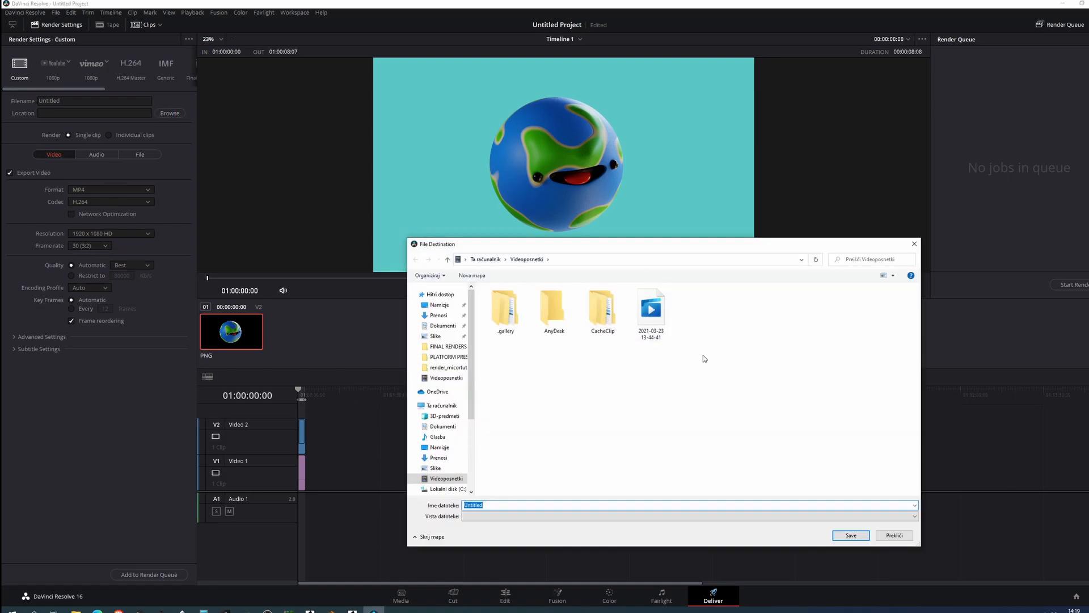
{"action": "left_click", "coordinate": [688, 516]}
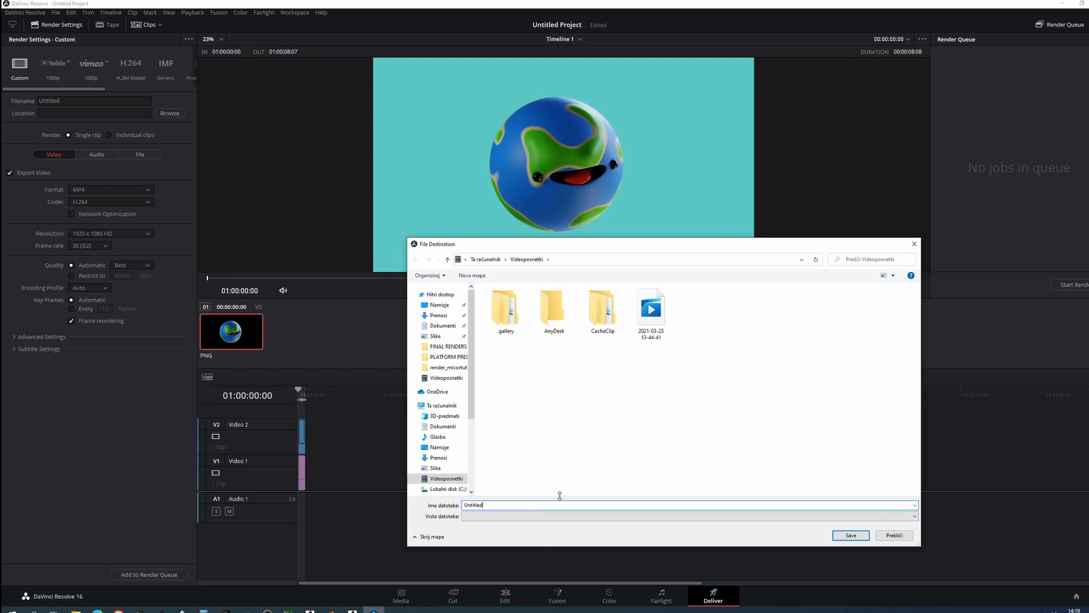
{"action": "type", "text": "plan"}
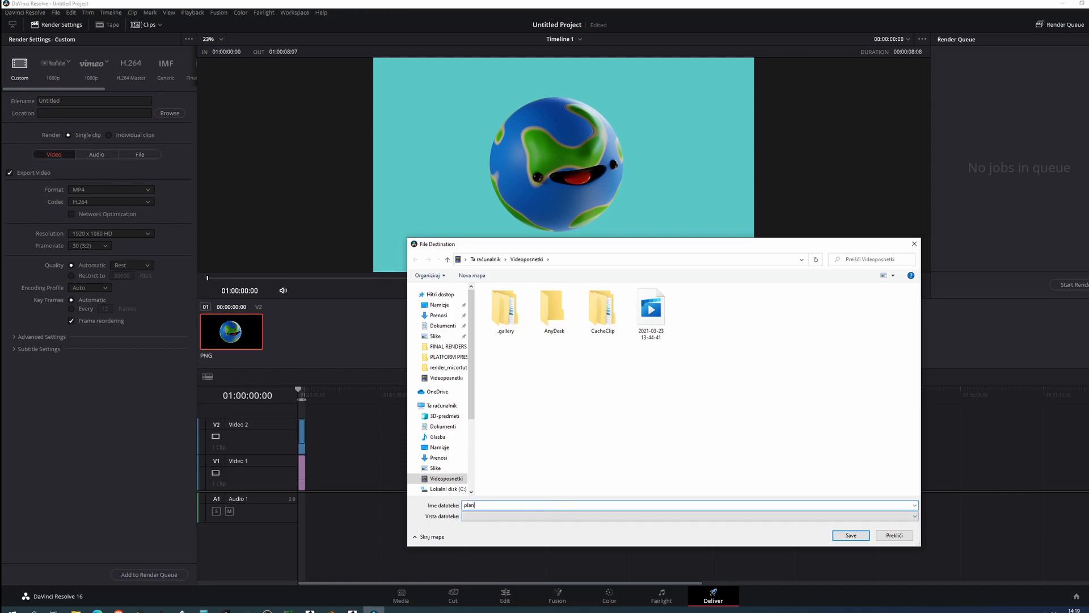
{"action": "left_click", "coordinate": [850, 535]}
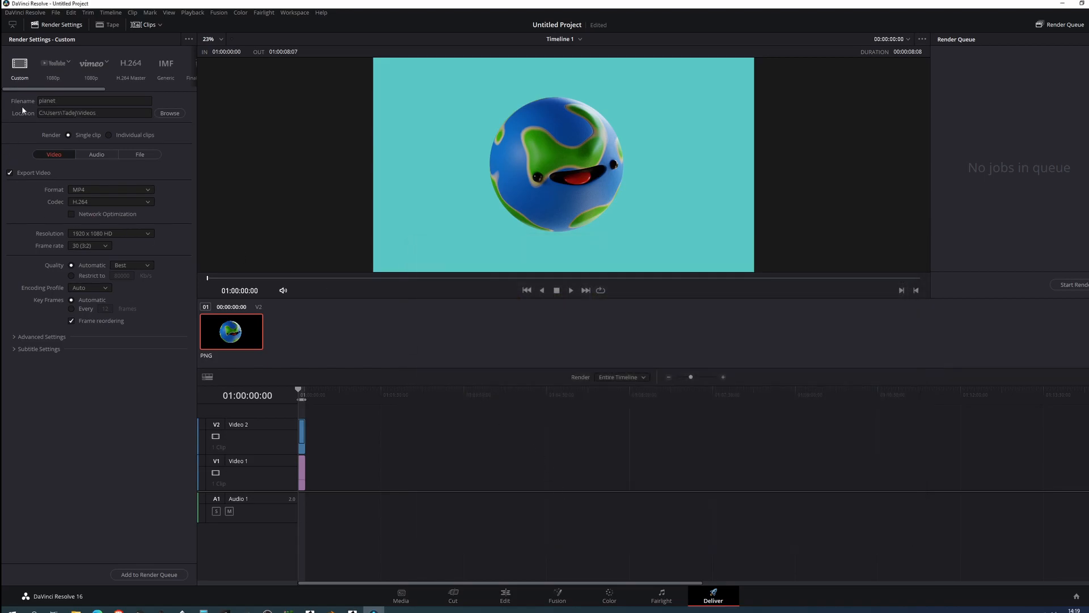
{"action": "mouse_move", "coordinate": [62, 179]}
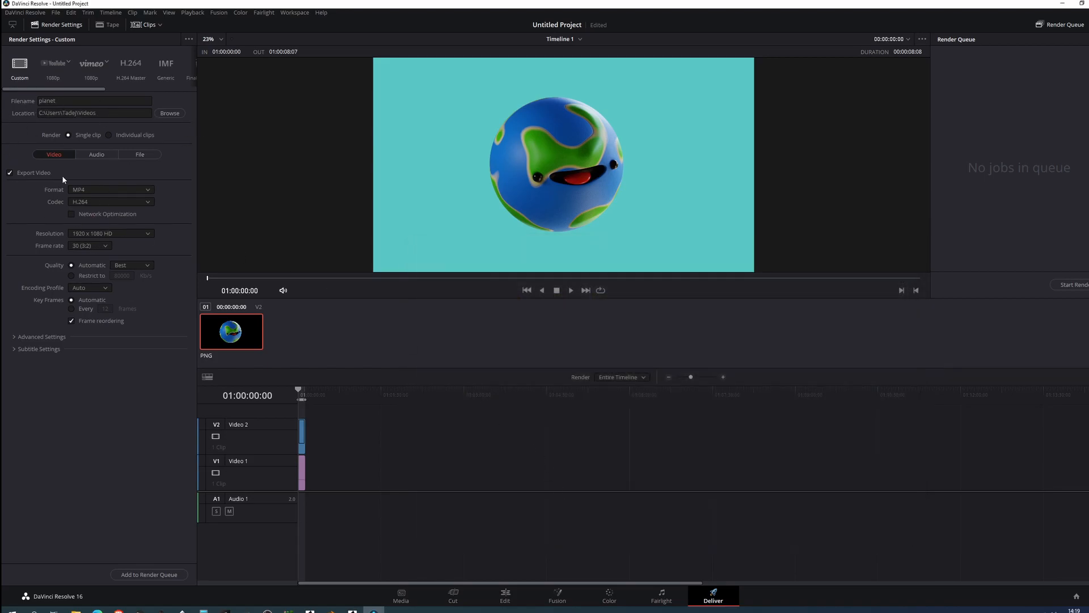
{"action": "mouse_move", "coordinate": [61, 285]}
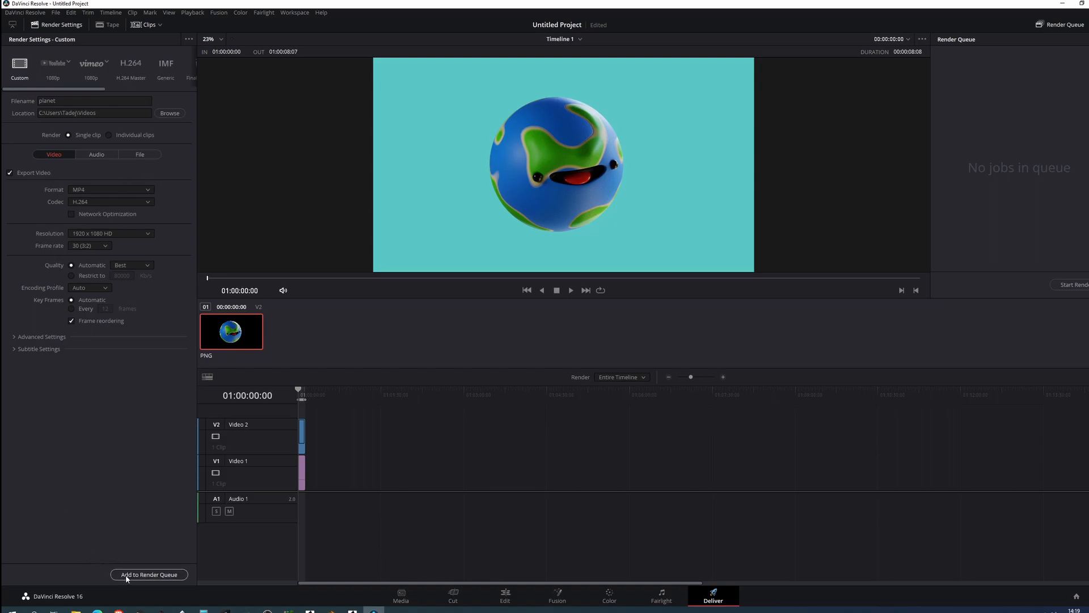
Add the planet MP4 render job to the render queue as Job 1.
{"action": "left_click", "coordinate": [149, 574]}
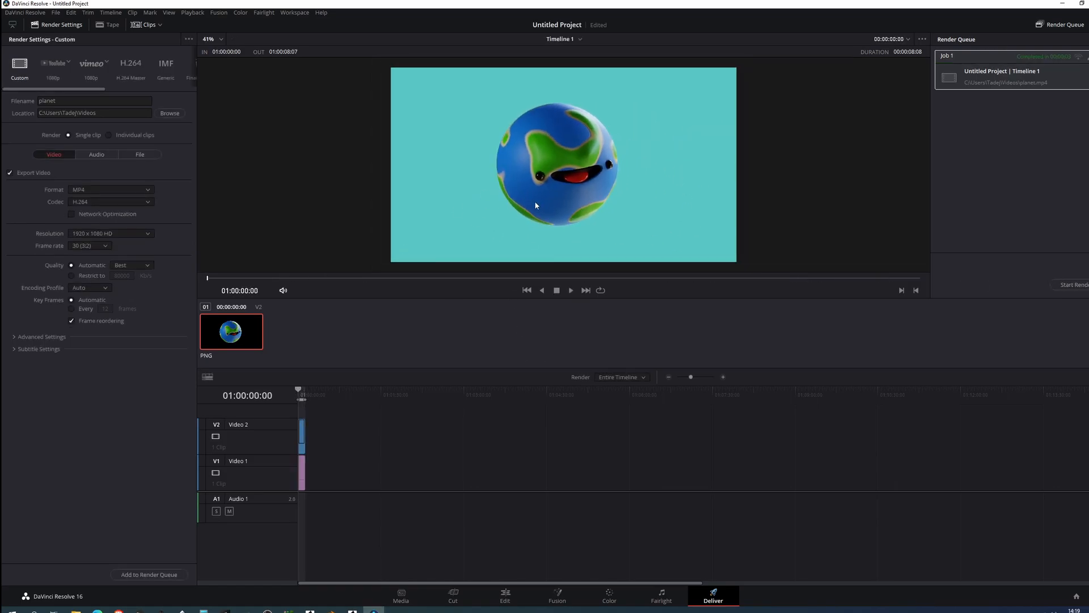
{"action": "mouse_move", "coordinate": [484, 235]}
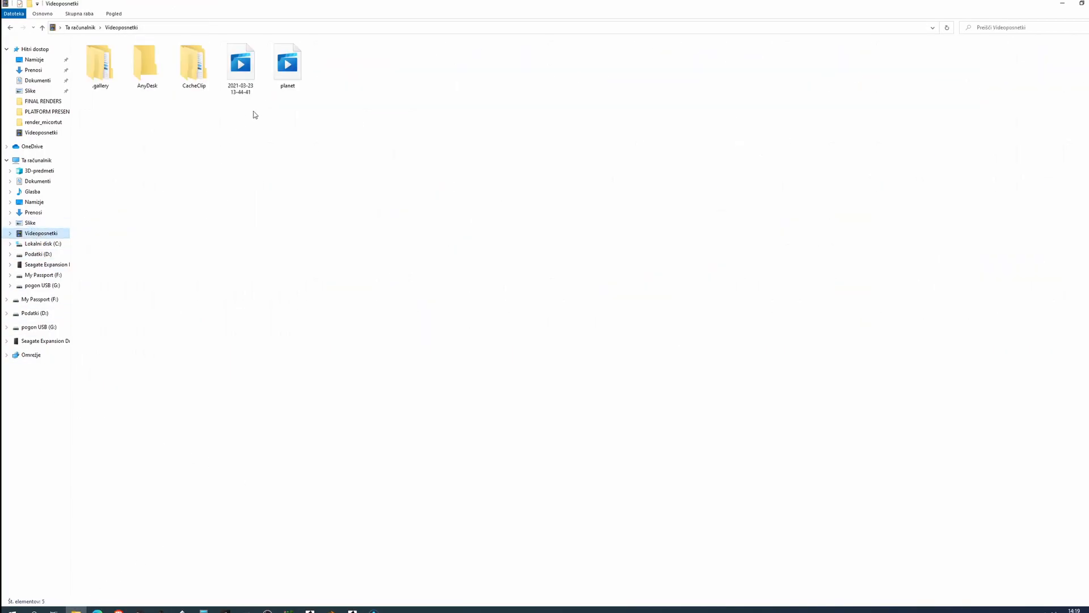
Play the rendered planet video from the Videos folder in File Explorer.
{"action": "double_click", "coordinate": [287, 62]}
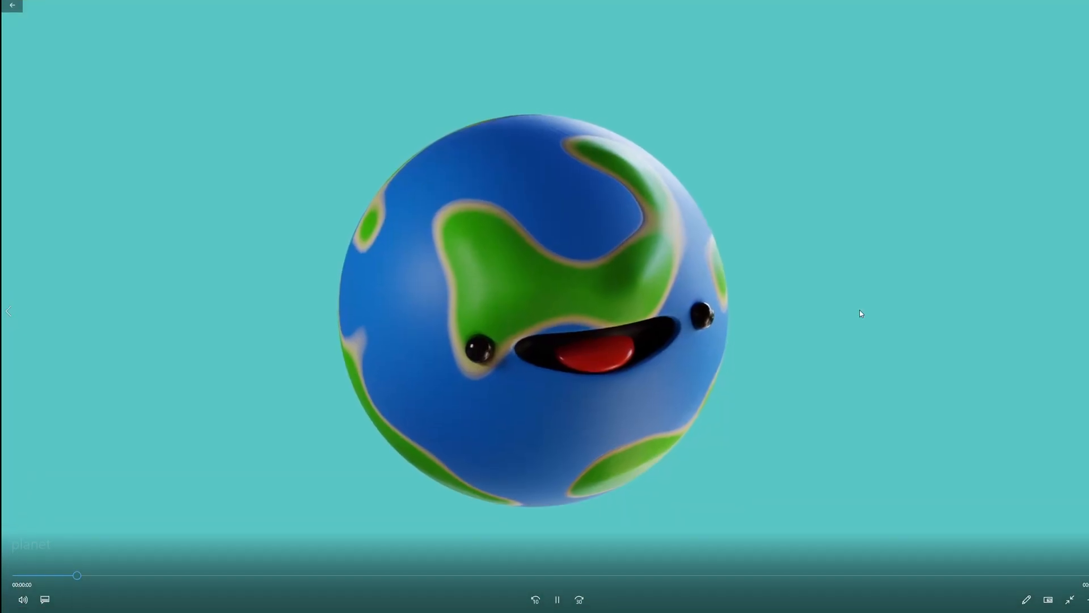